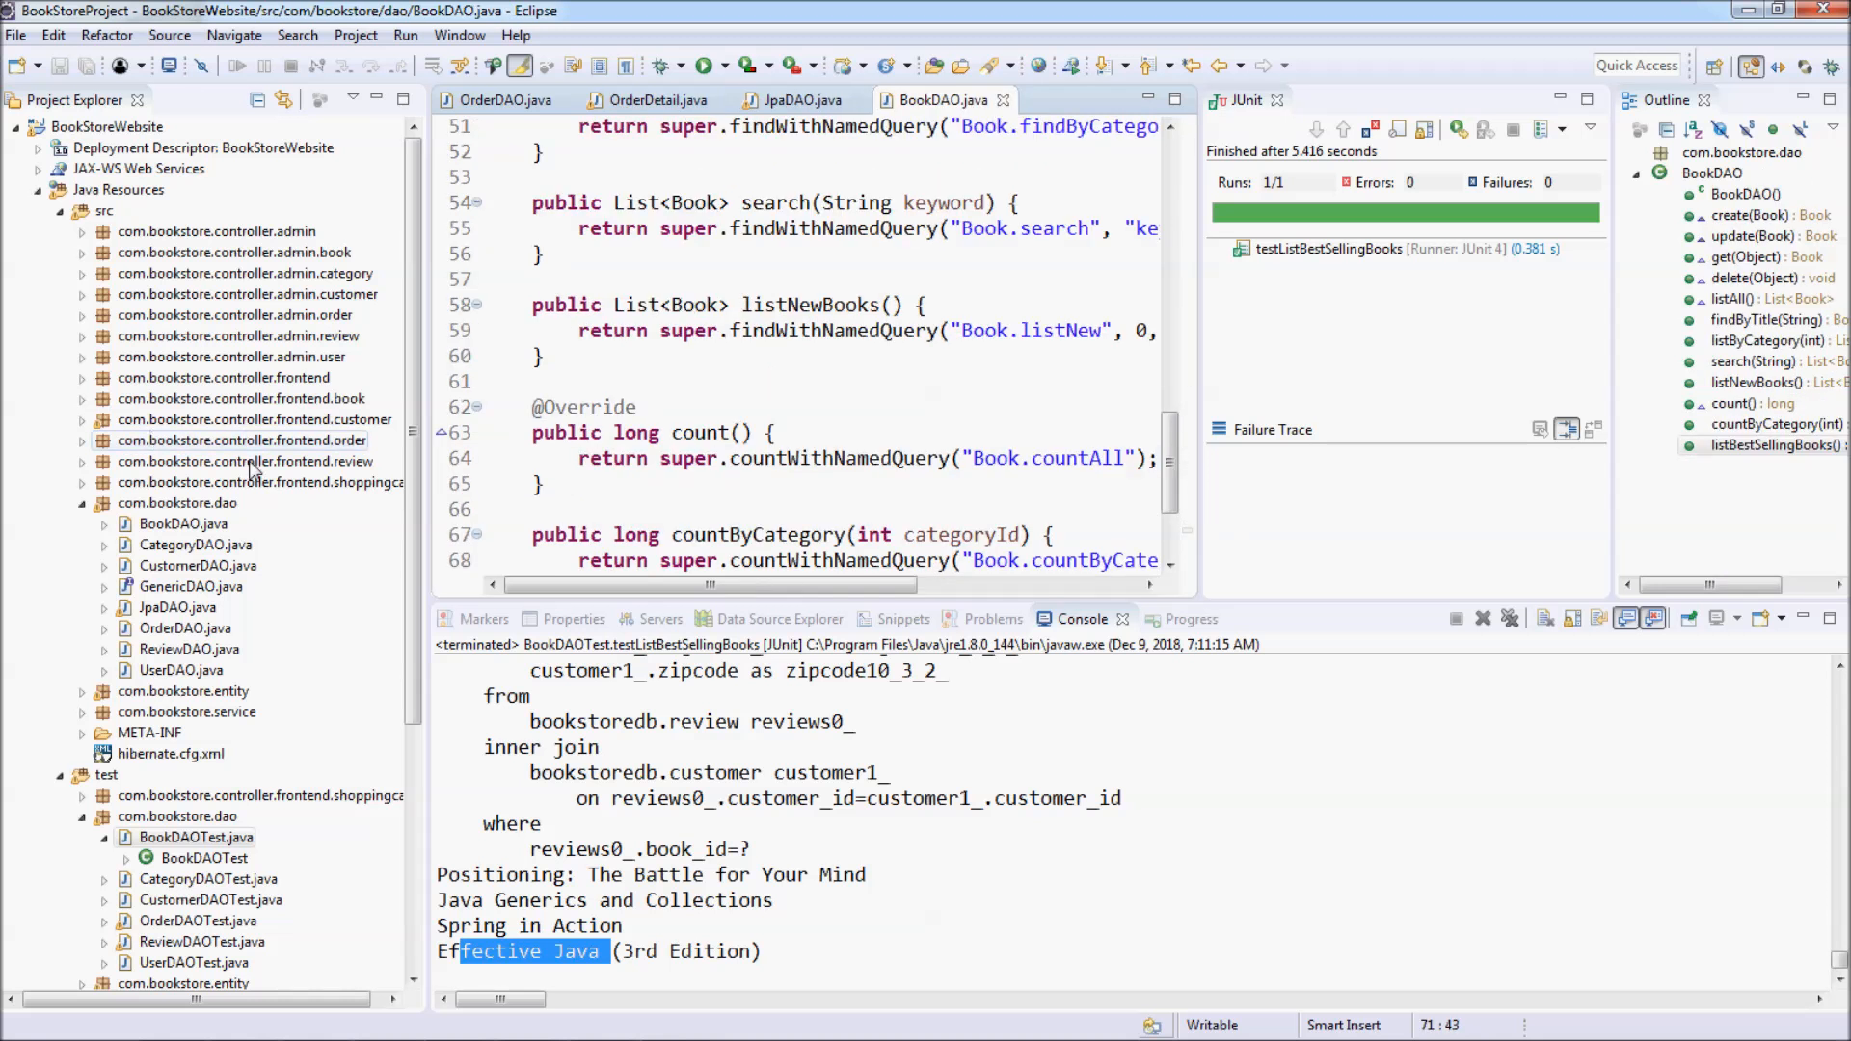
# - Expand com.bookstore.controller.frontend to show its servlet and filter classes
pyautogui.click(83, 376)
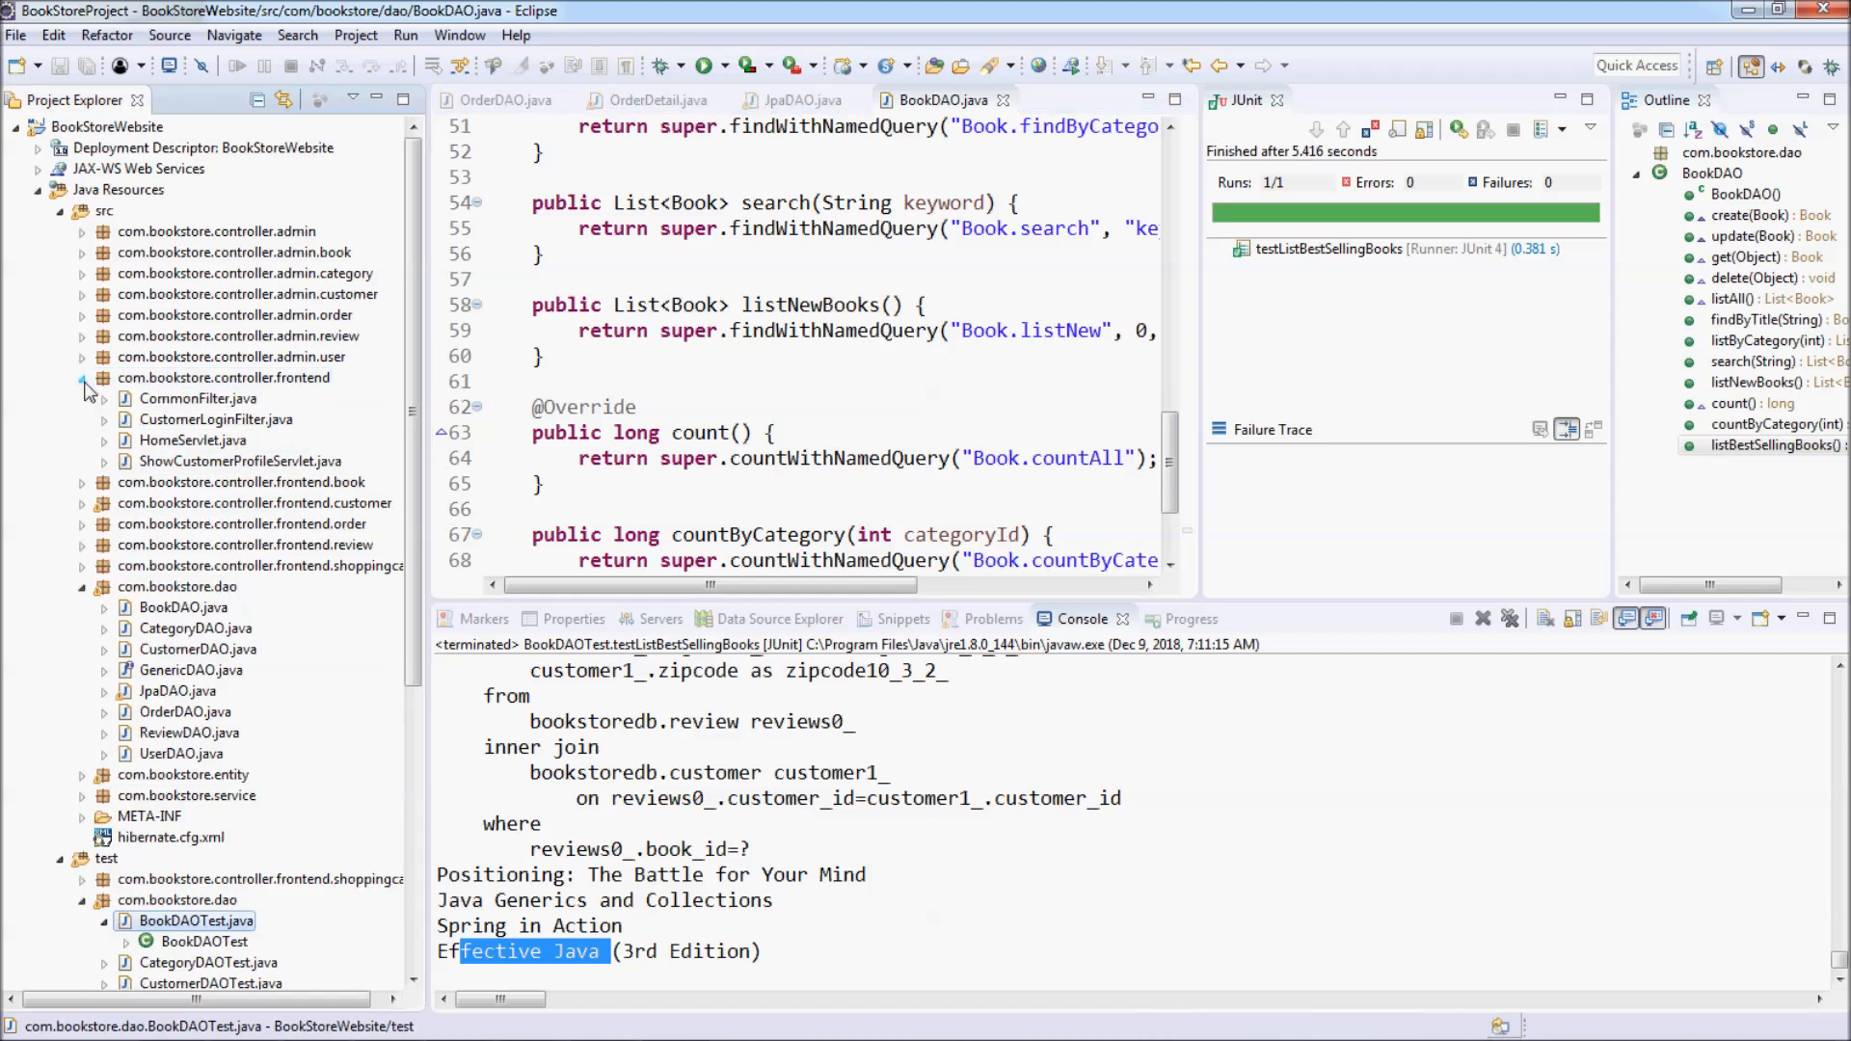
# - Open HomeServlet.java and select the listNewBooks variable in doGet
pyautogui.doubleClick(191, 440)
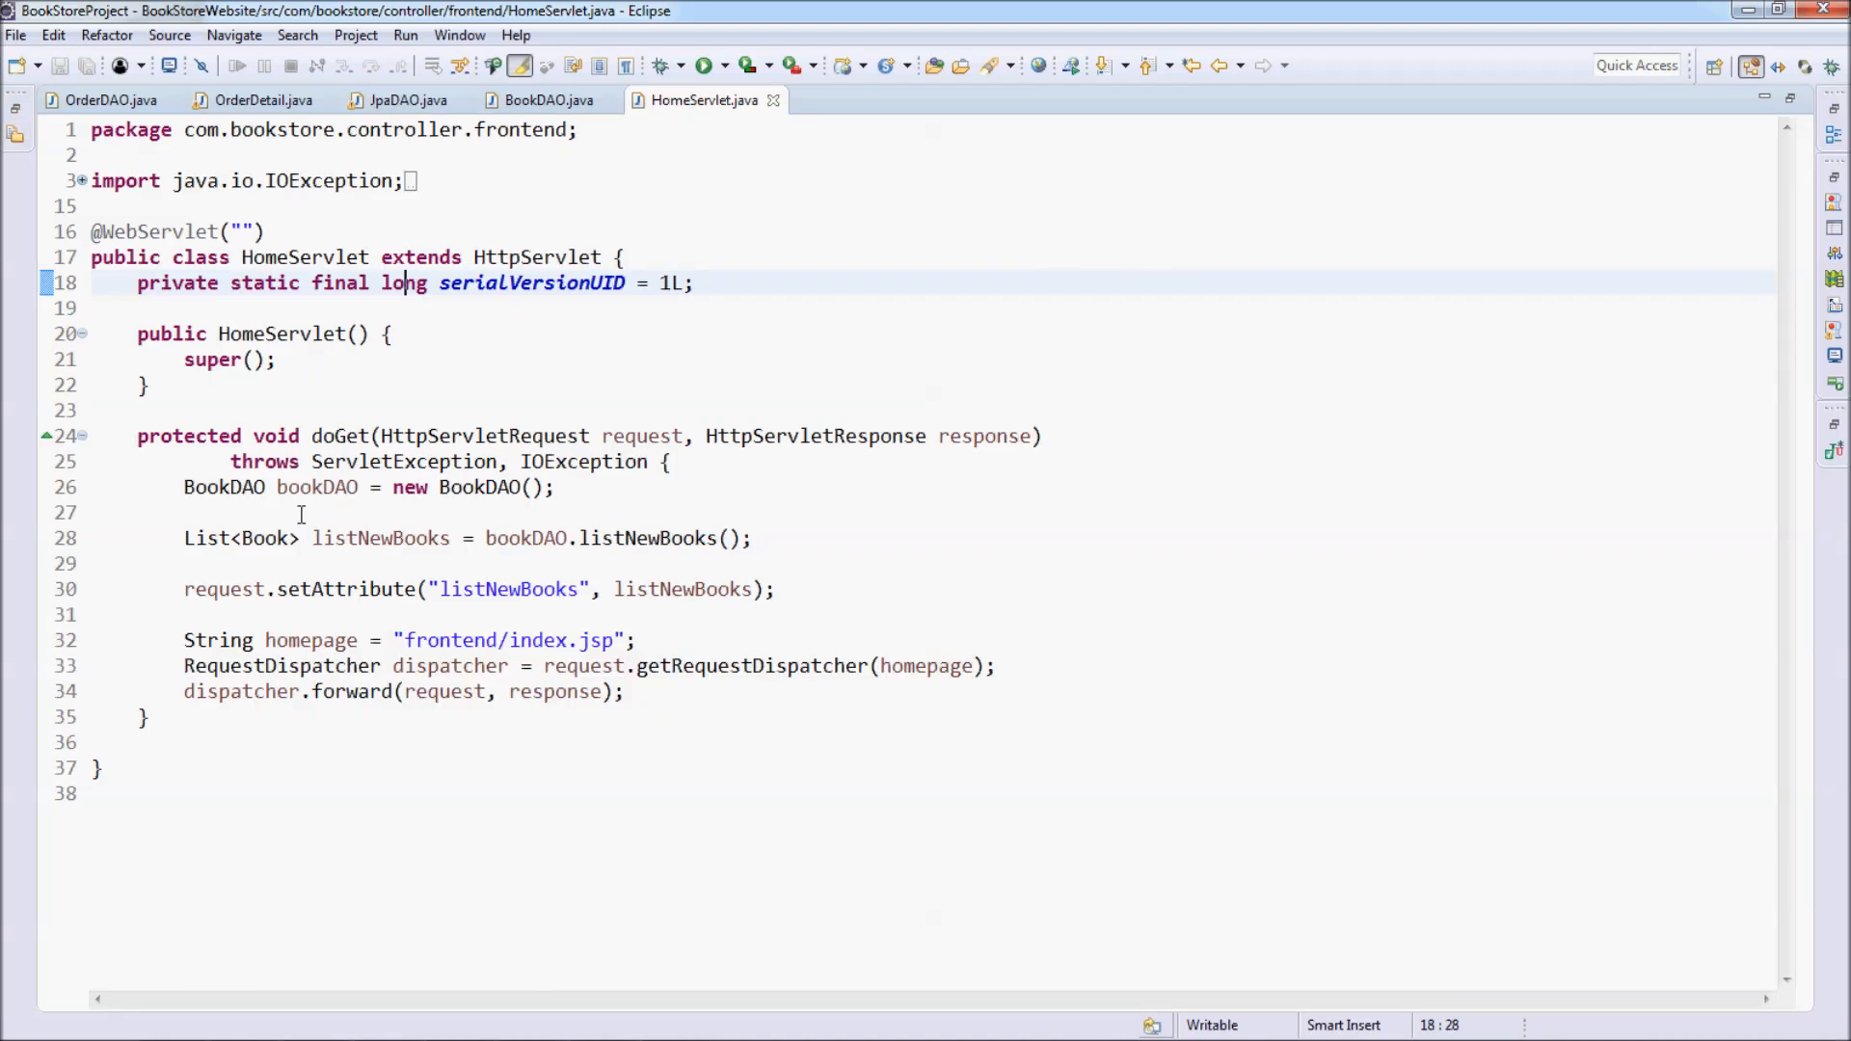
pyautogui.moveTo(372, 570)
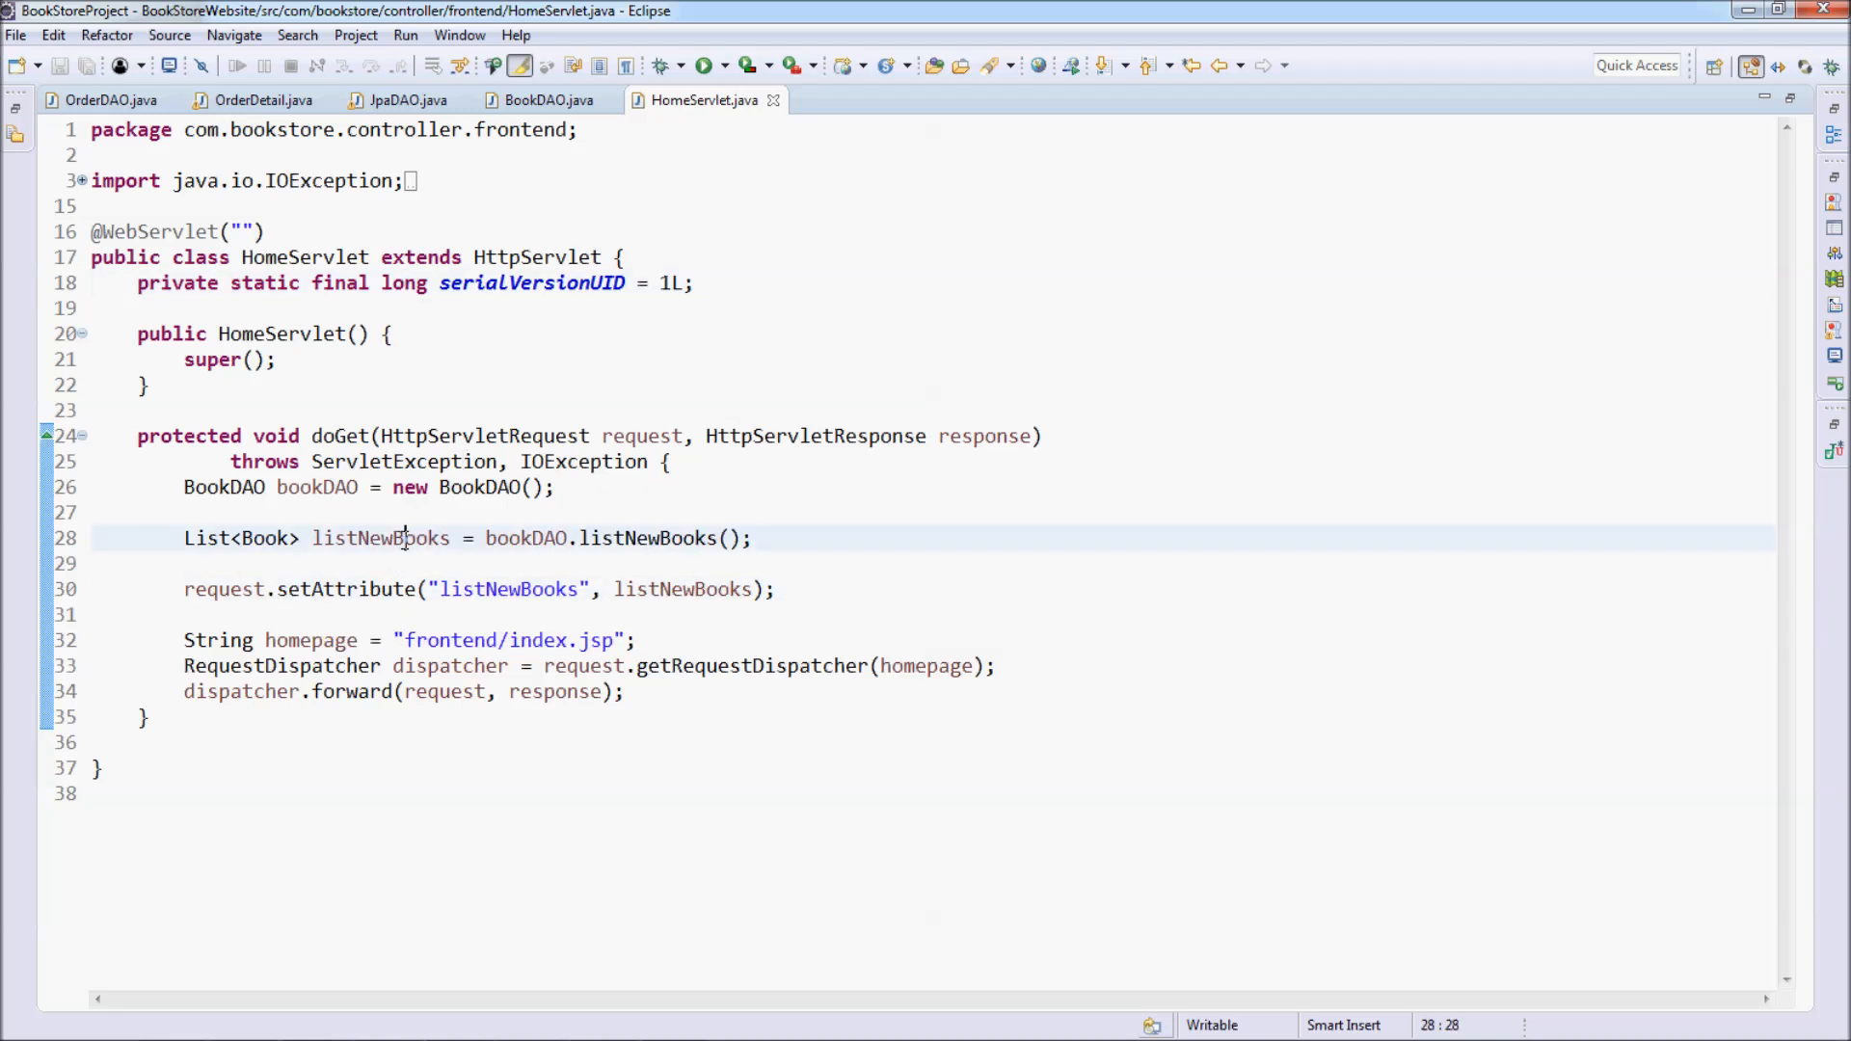
pyautogui.doubleClick(380, 538)
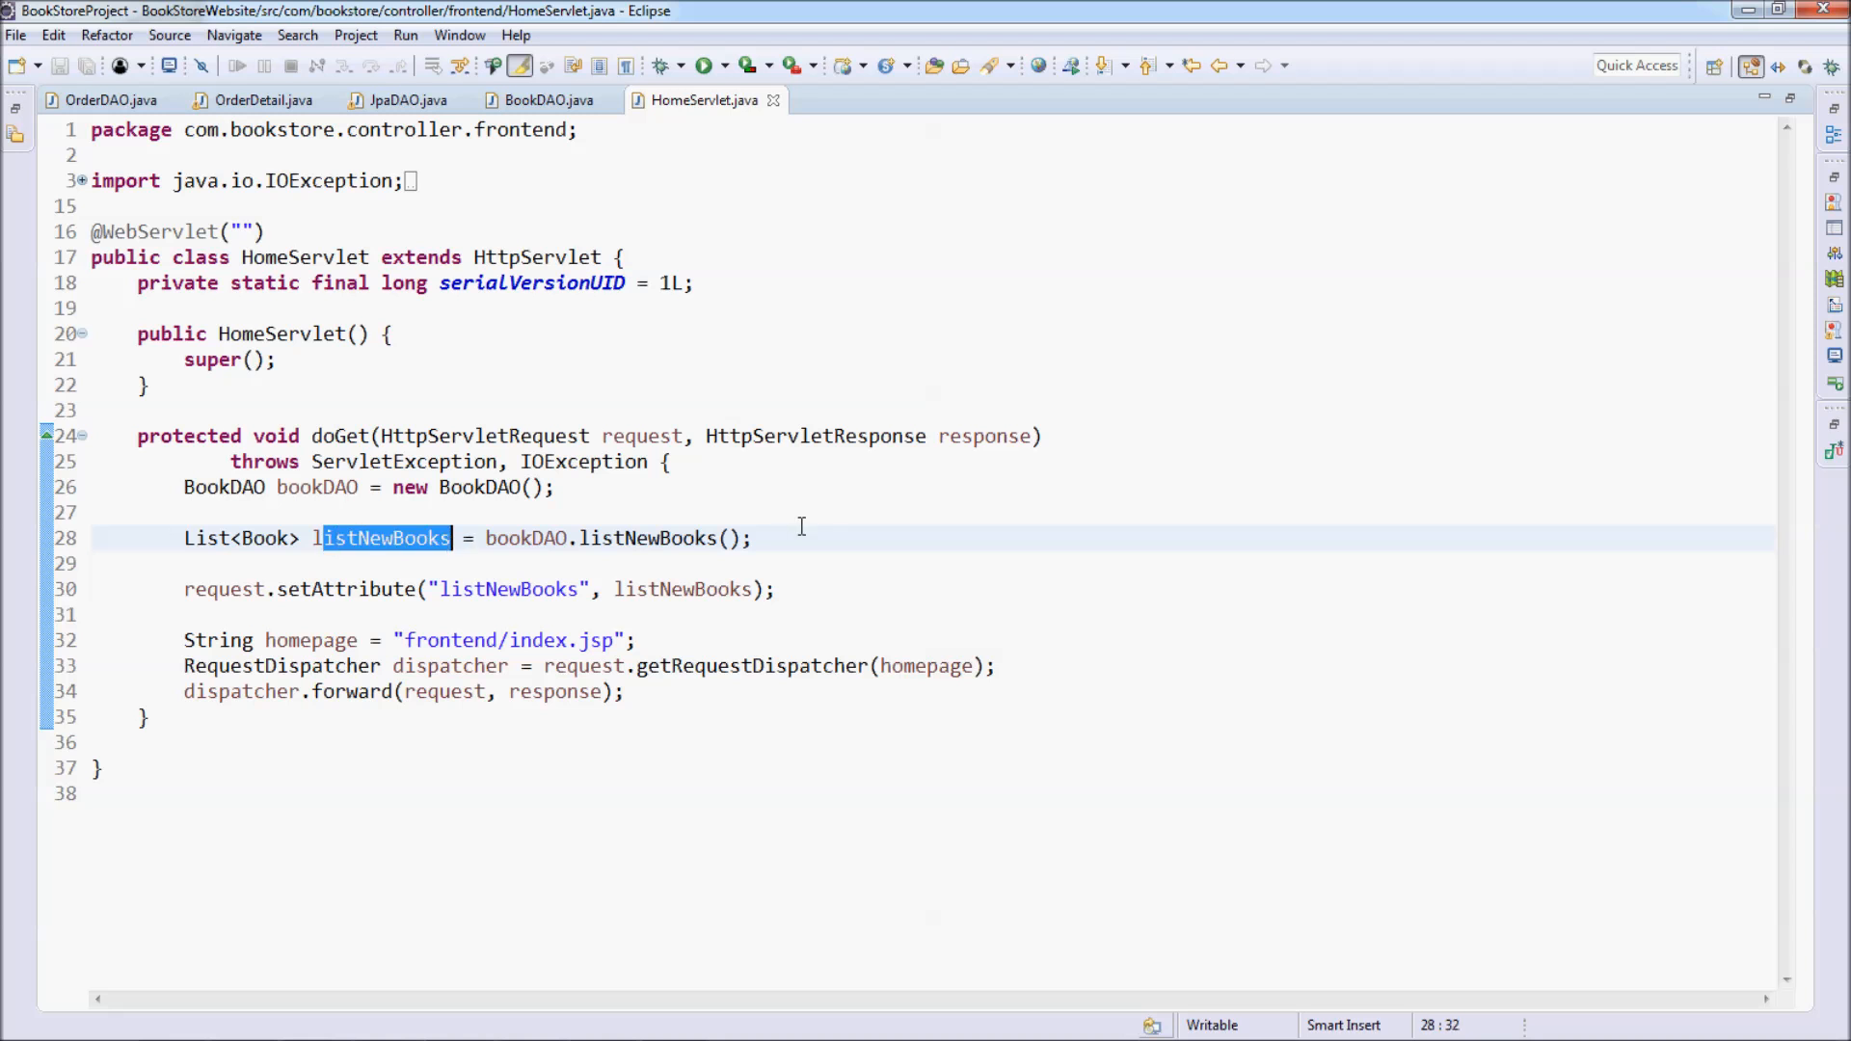
# - Add List<Book> listBestSellingBooks = bookDAO.listBestSellingBooks(); to doGet
pyautogui.write('K')
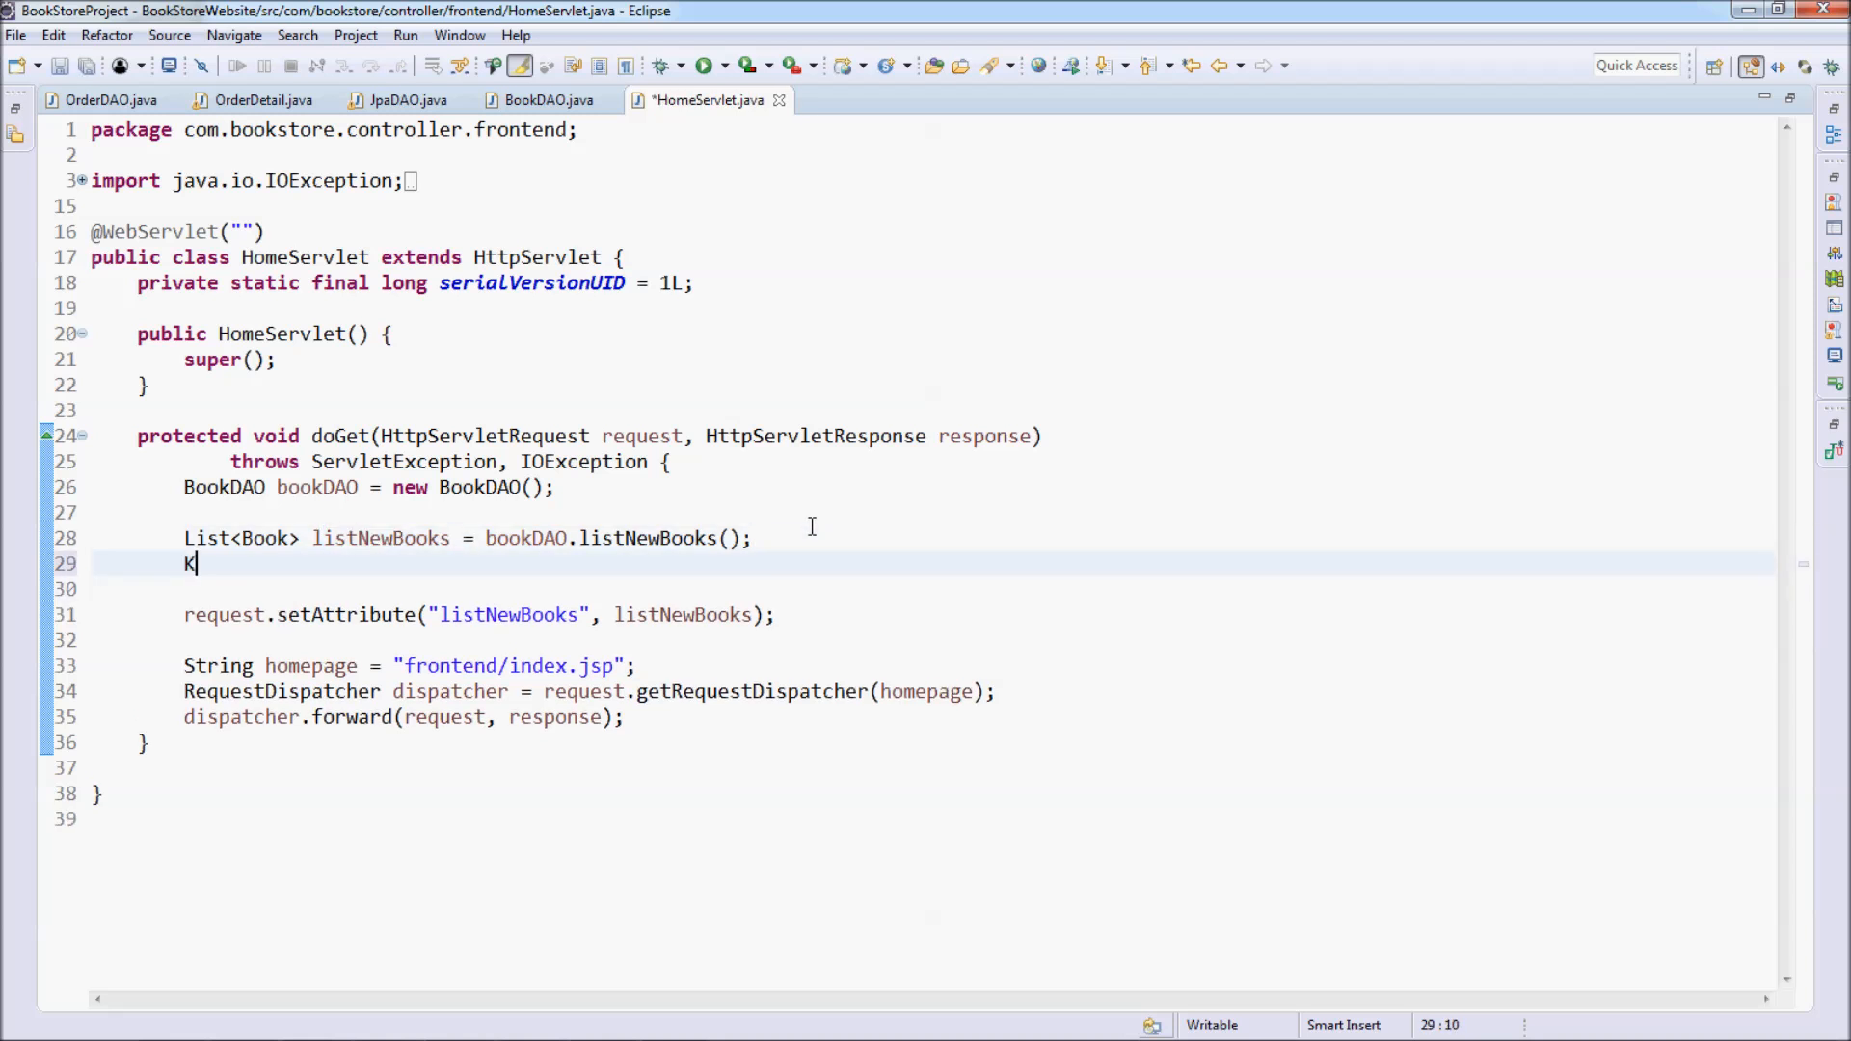
pyautogui.write('ist')
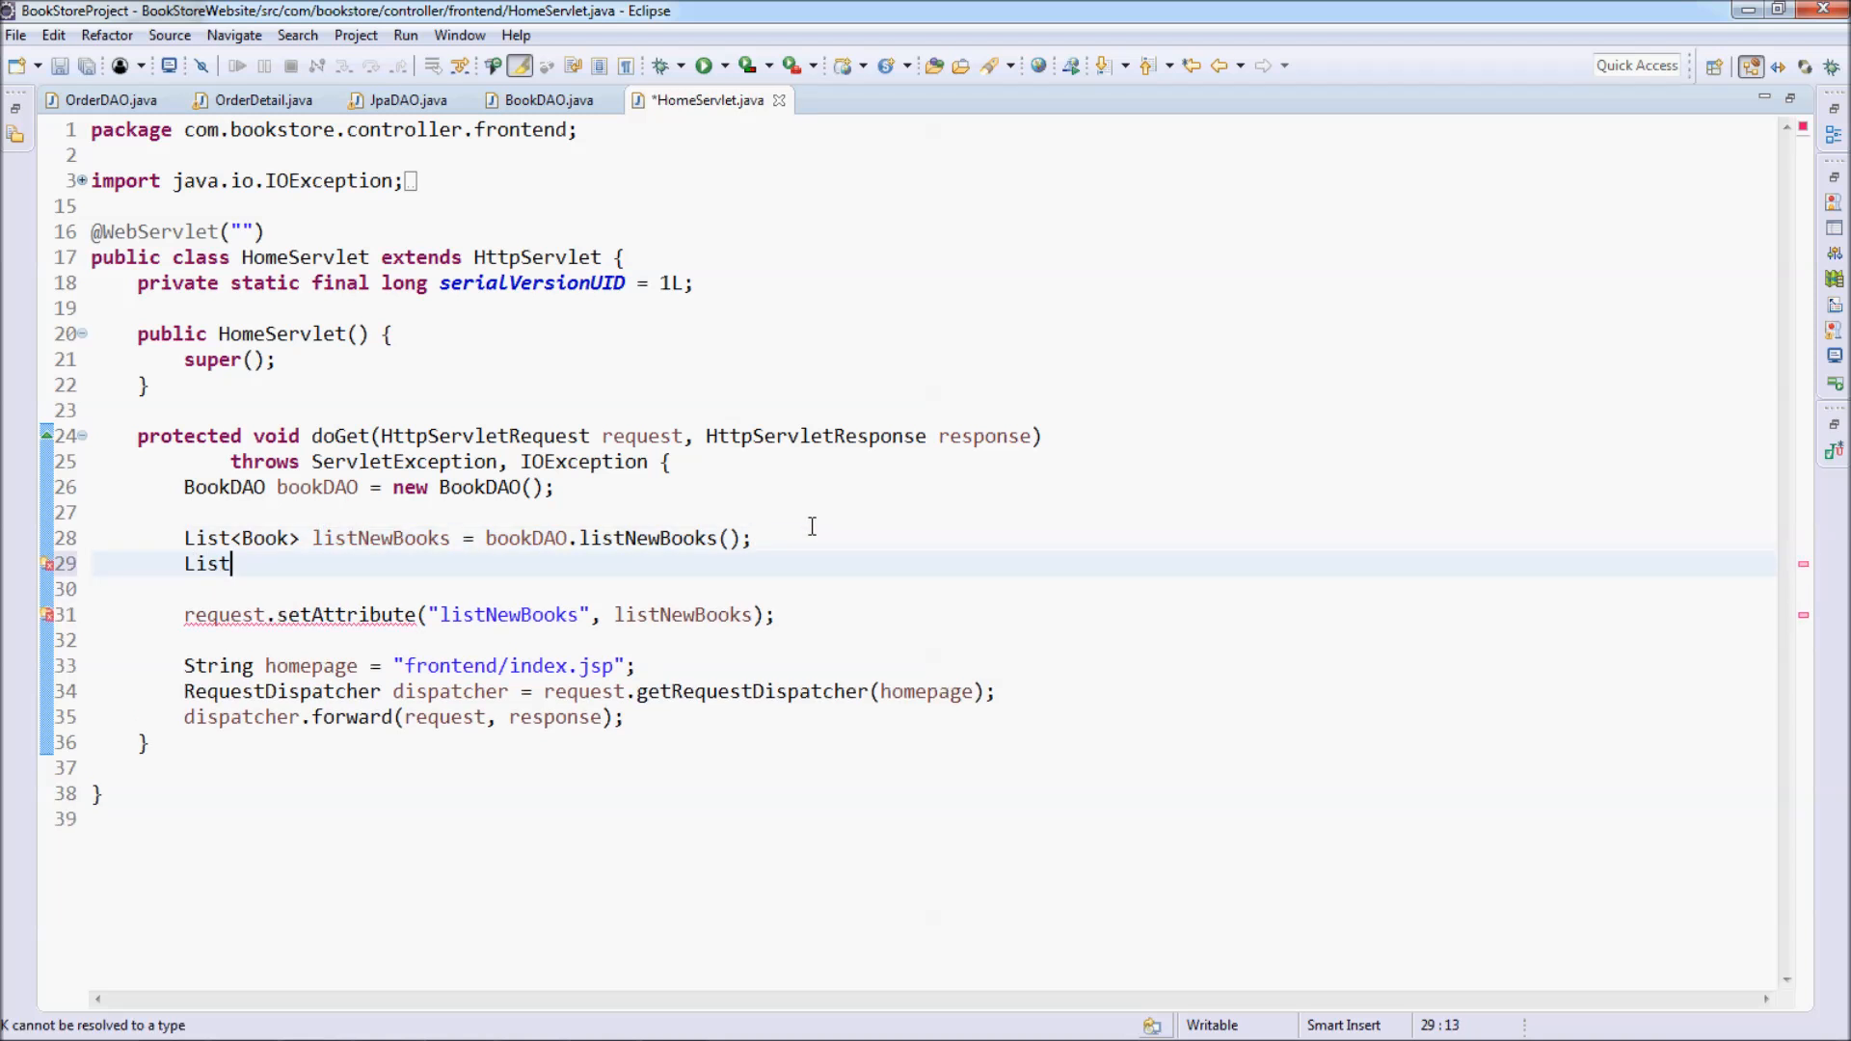
pyautogui.write('<Book> listB')
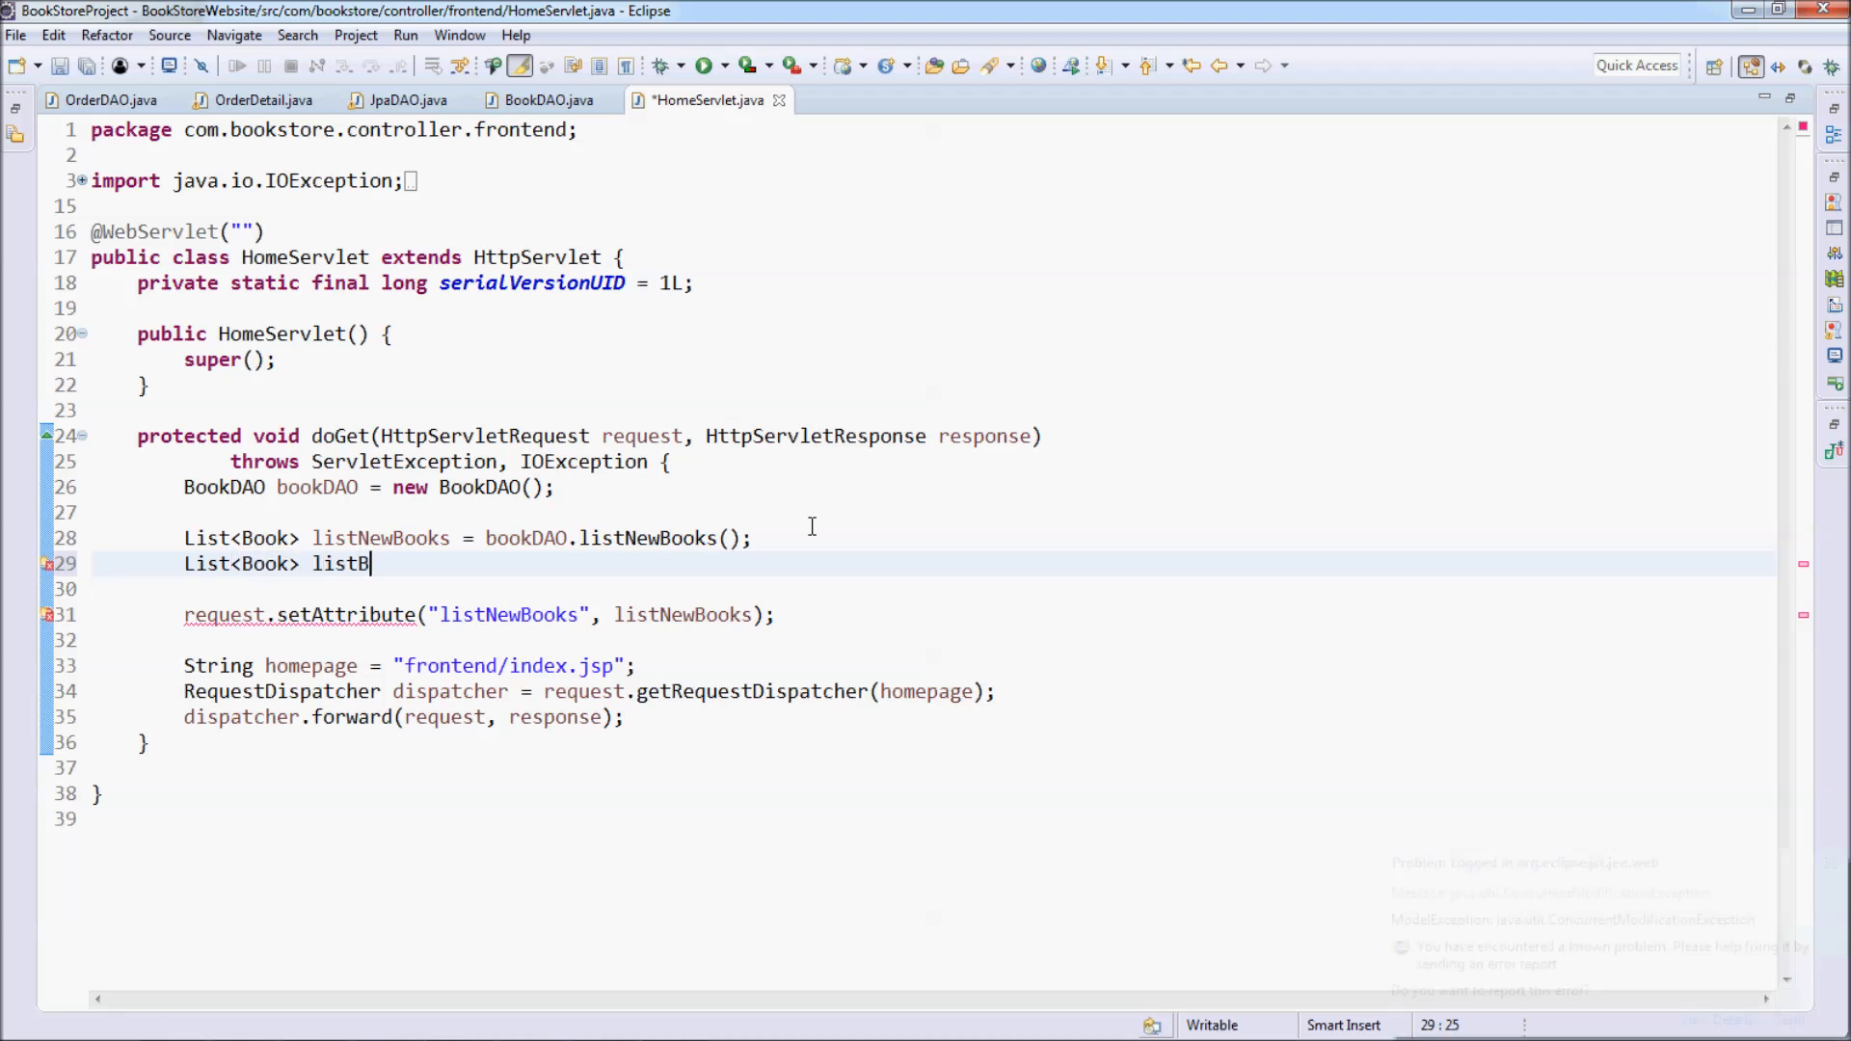
pyautogui.write('ese')
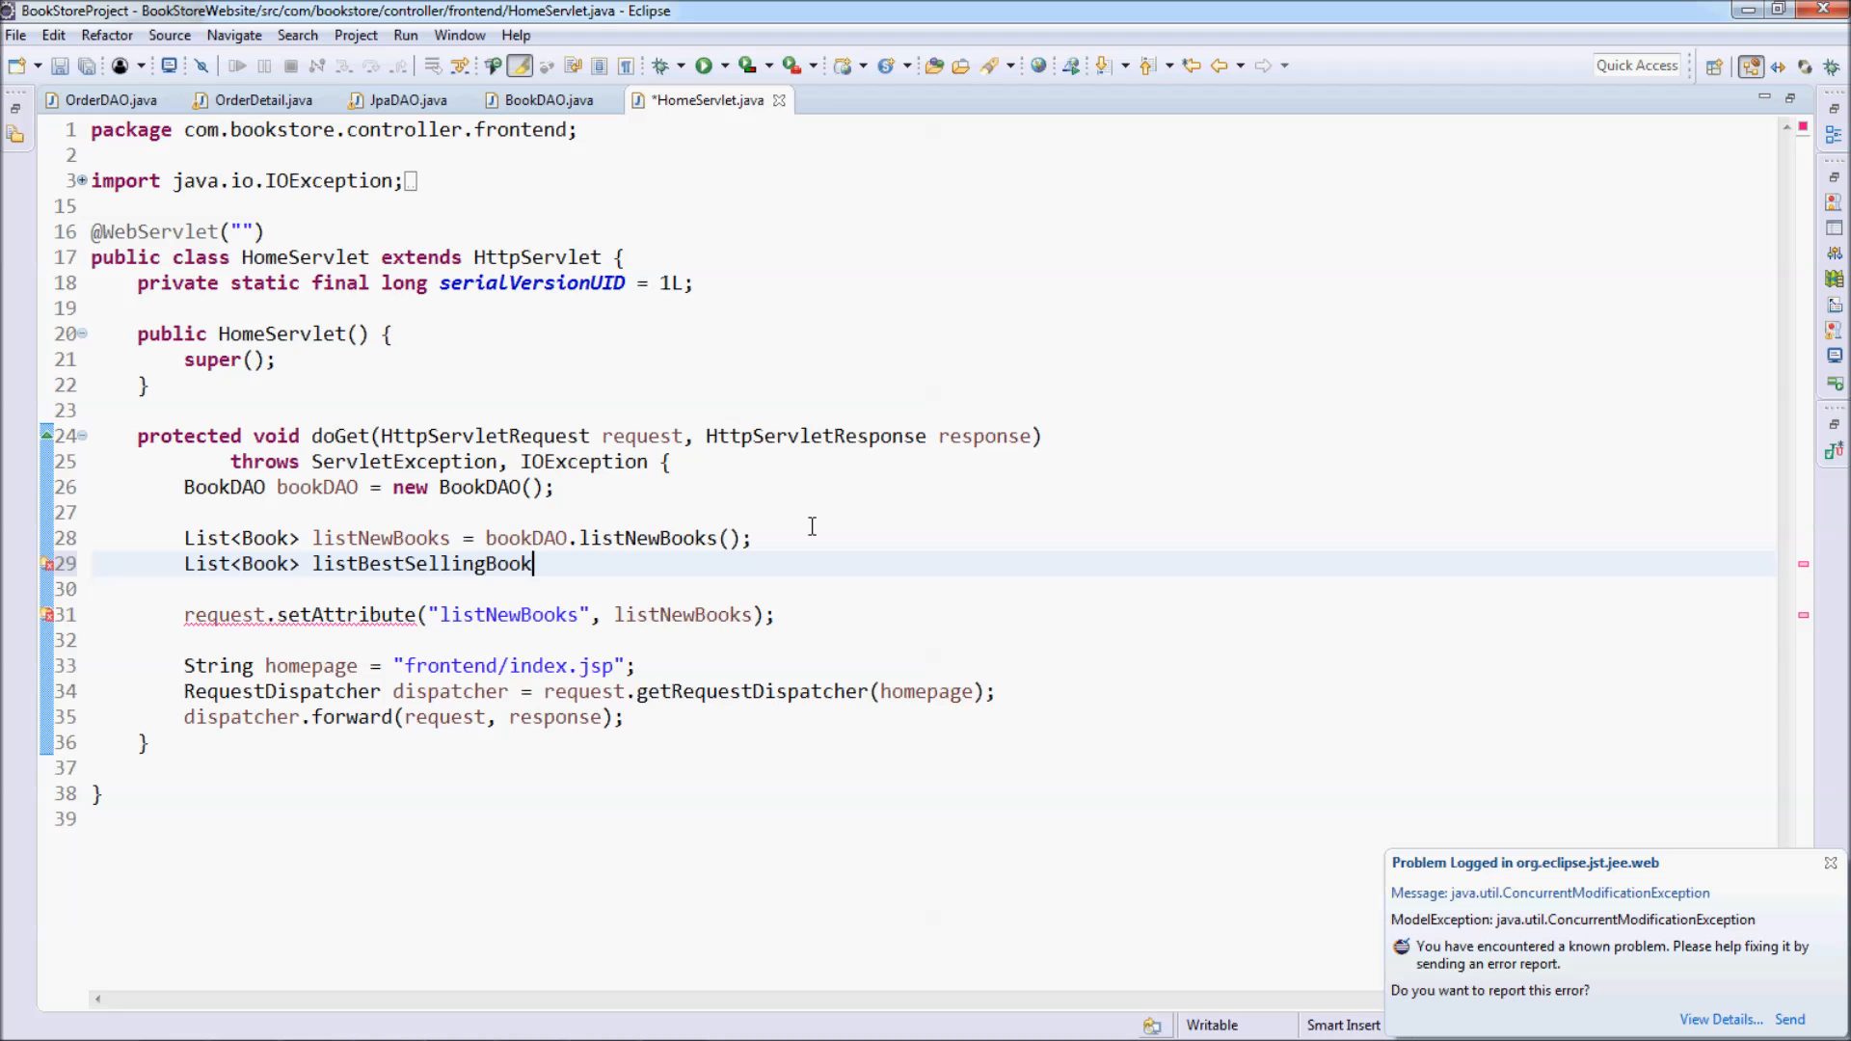
pyautogui.write('s = bookDAO')
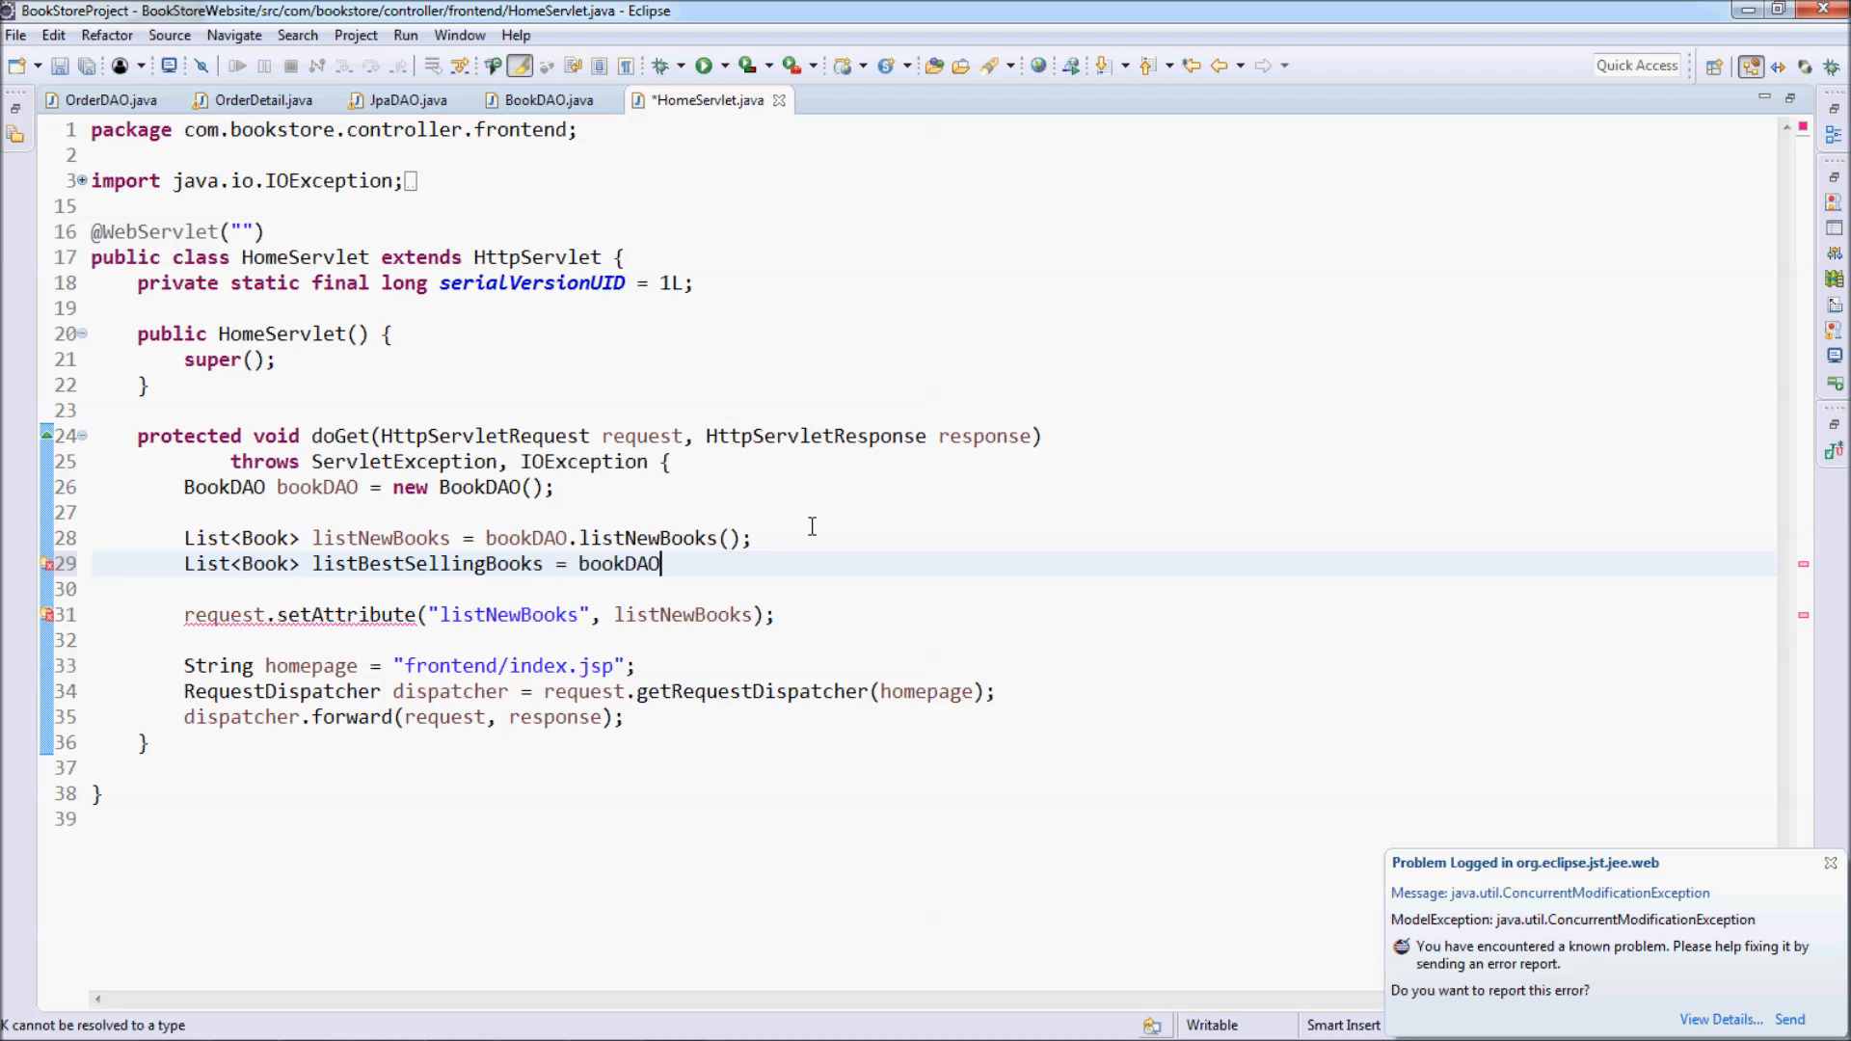
pyautogui.write('.listBestSellingBooks();')
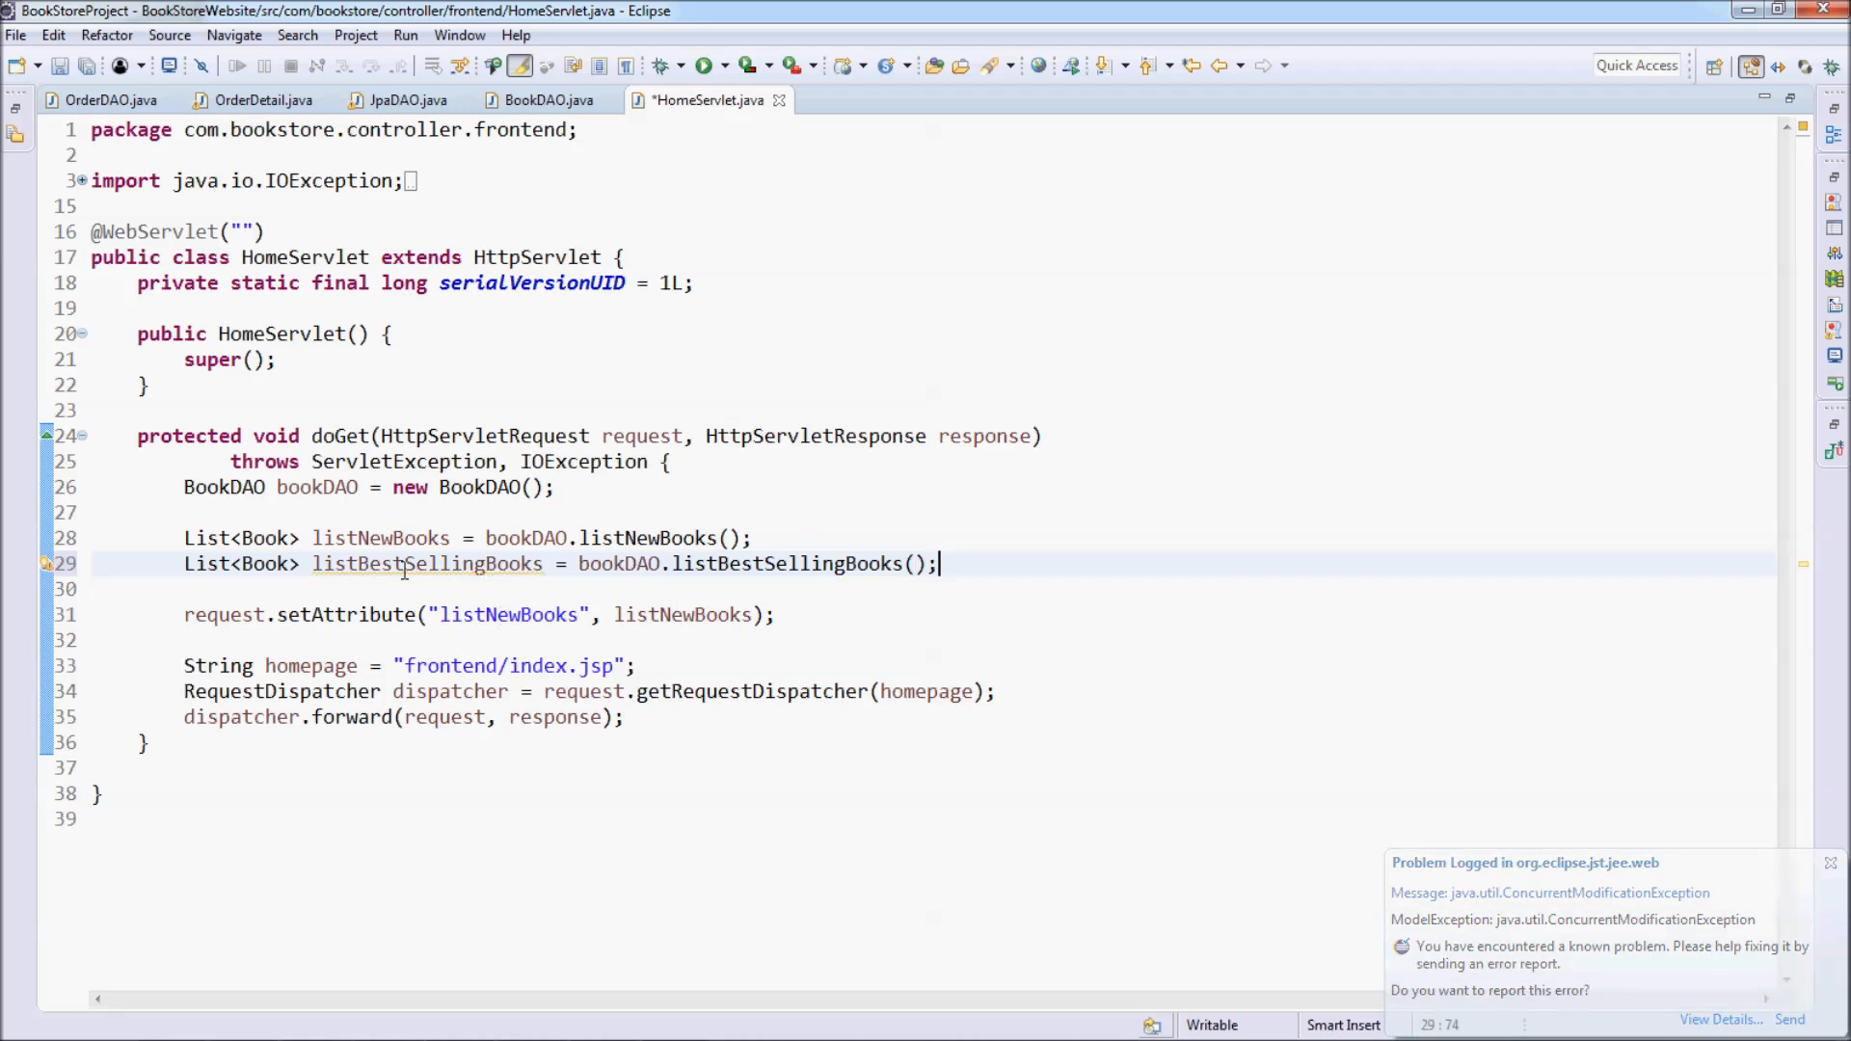
pyautogui.doubleClick(426, 563)
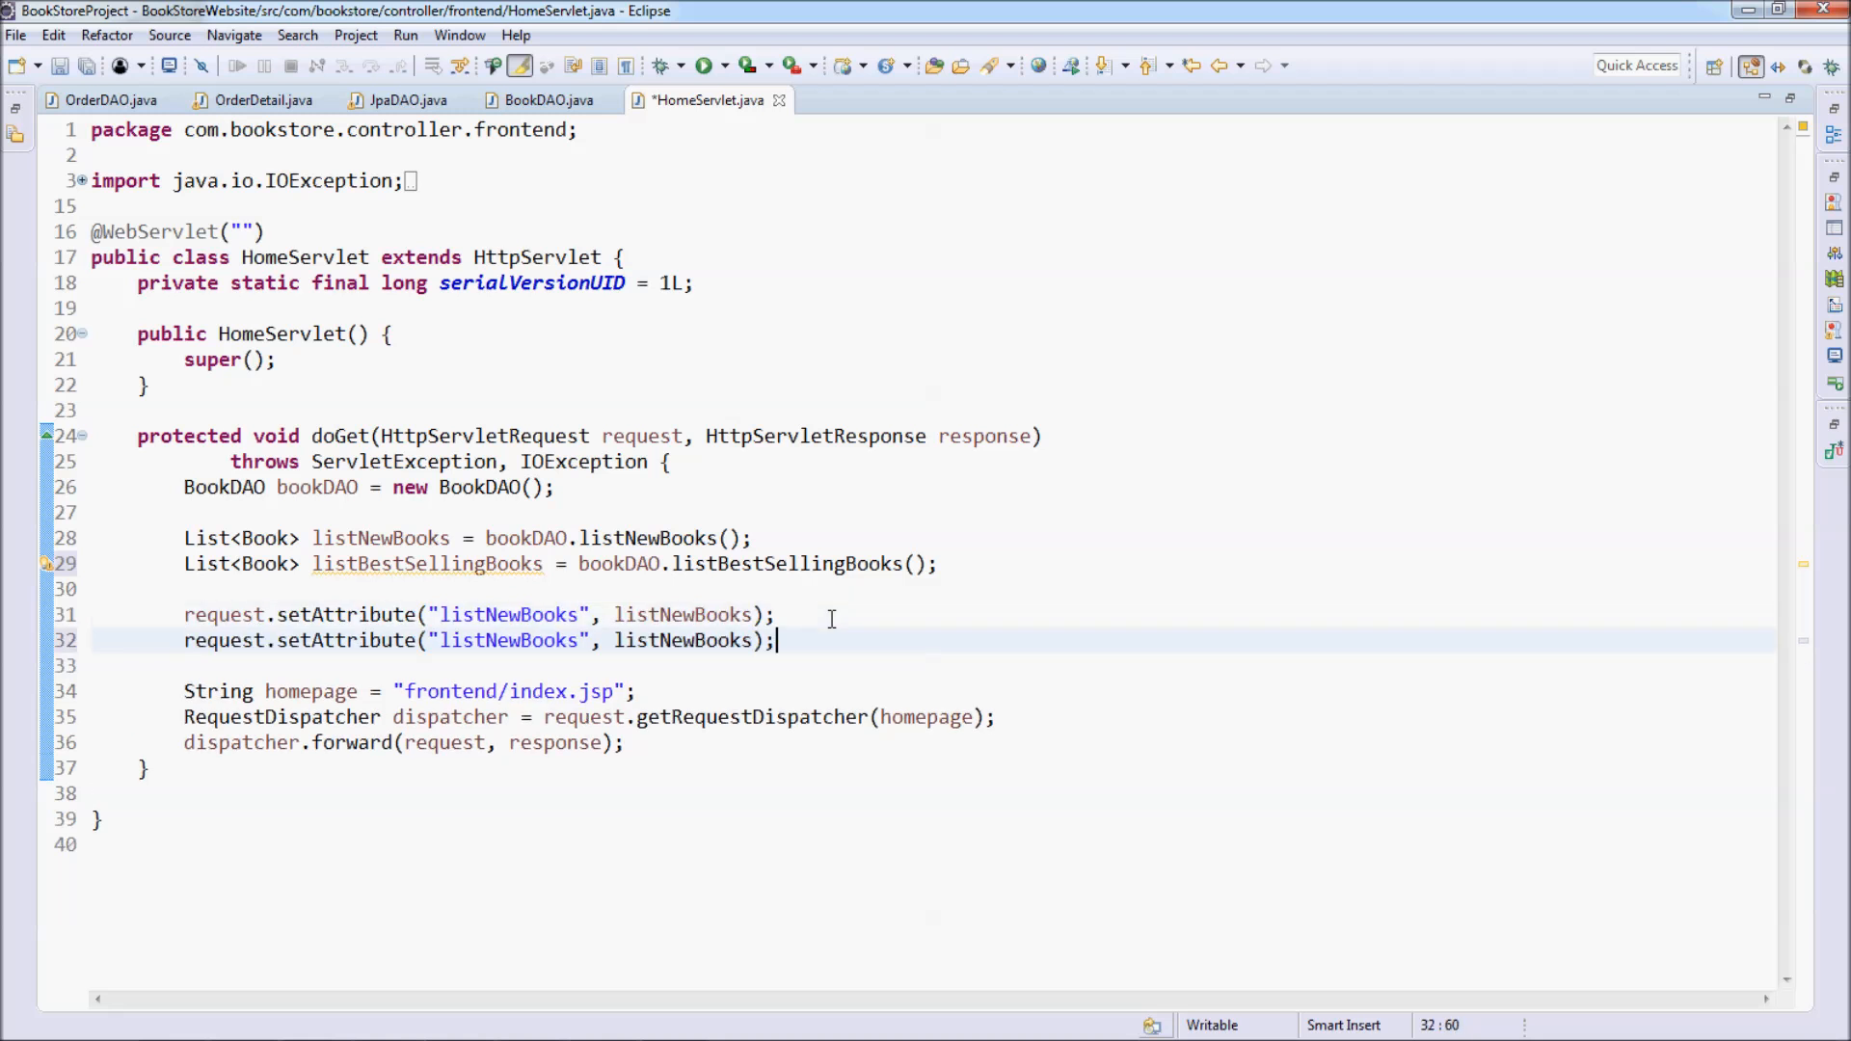
# - Rename the duplicated setAttribute line to pass listBestSellingBooks under that name
pyautogui.doubleClick(426, 563)
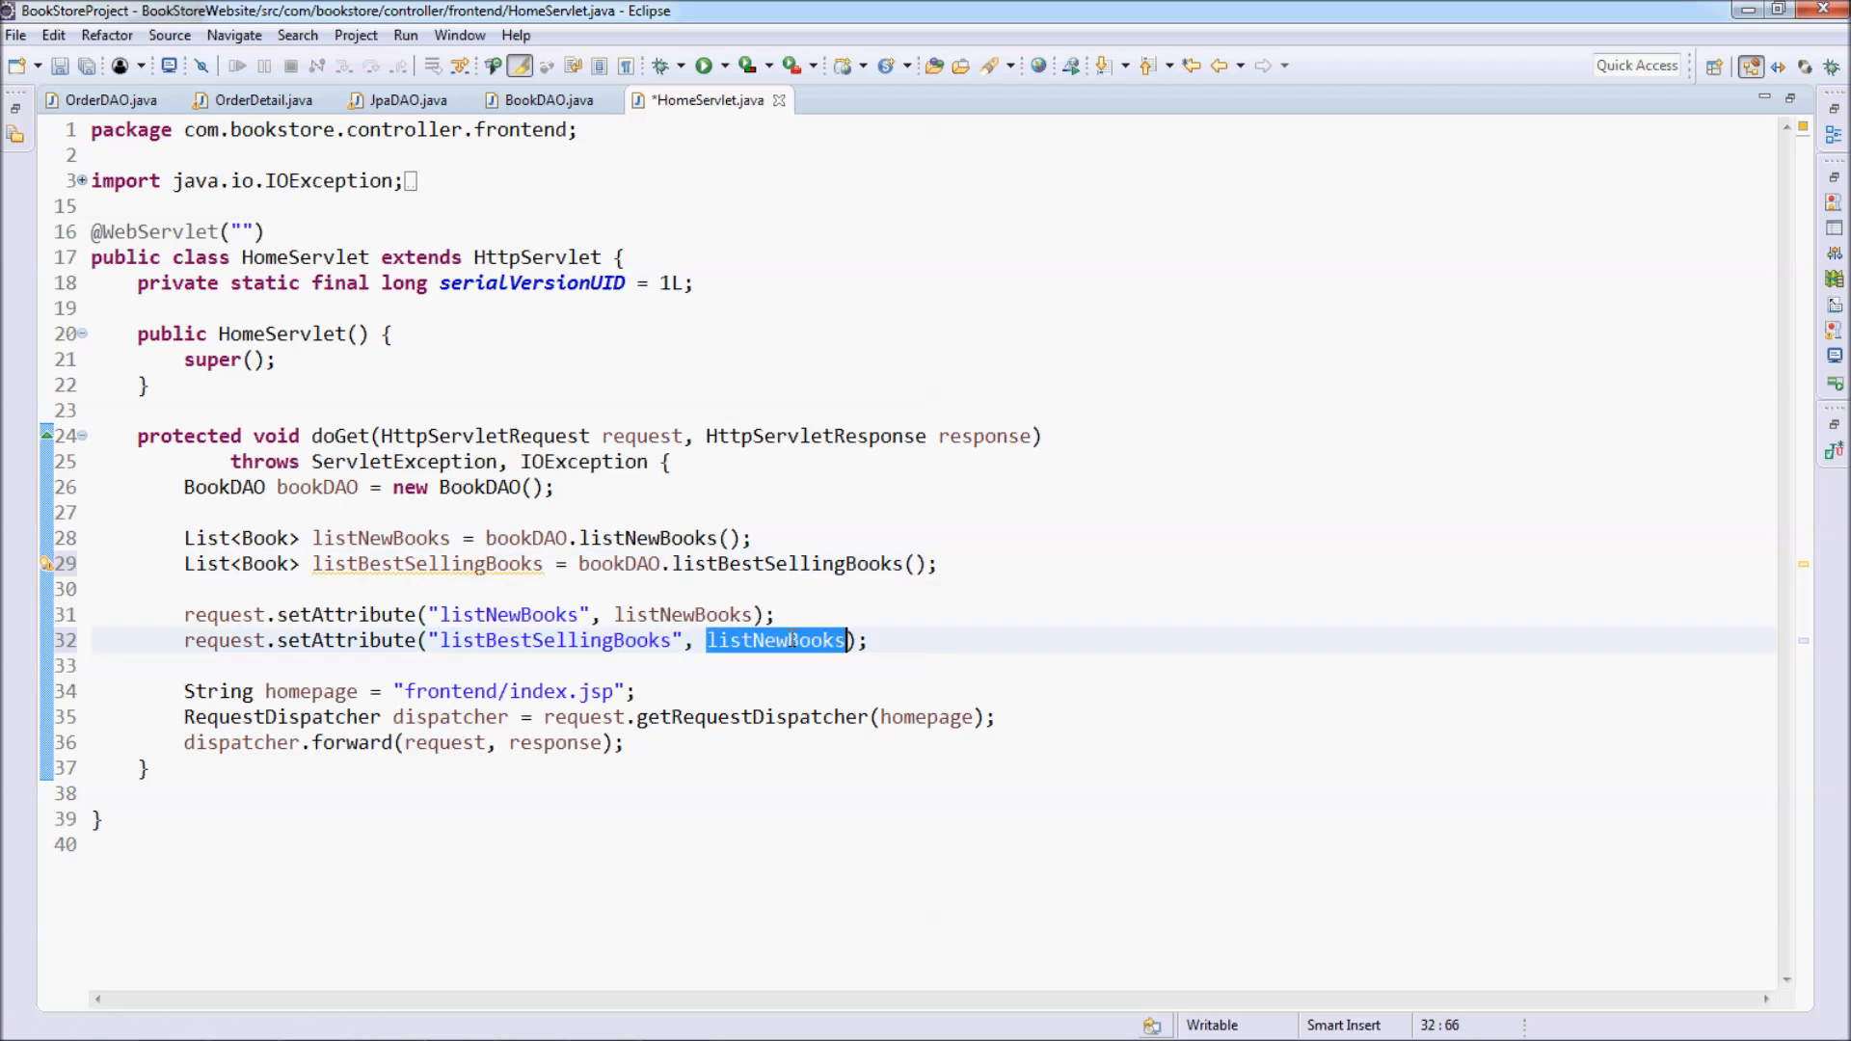
pyautogui.write('listBestSellingBooks')
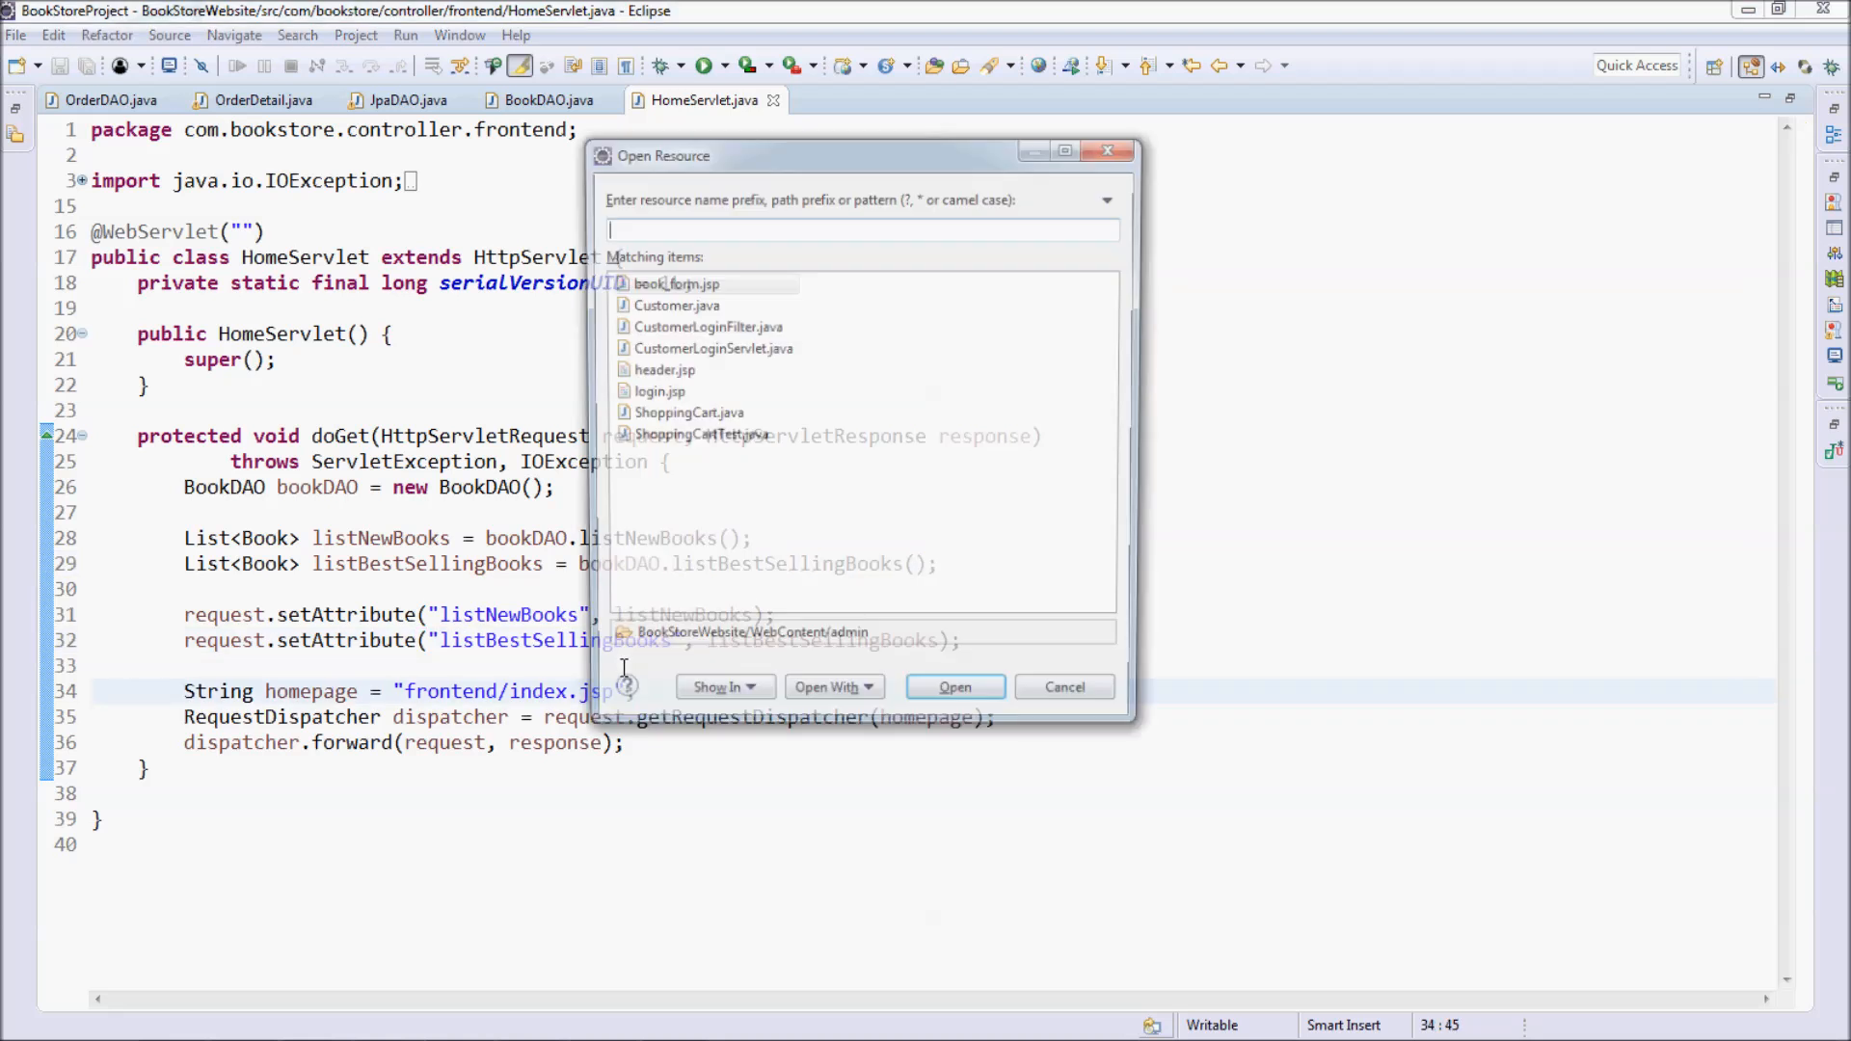
# - Open the frontend index.jsp via Open Resource
pyautogui.write('index')
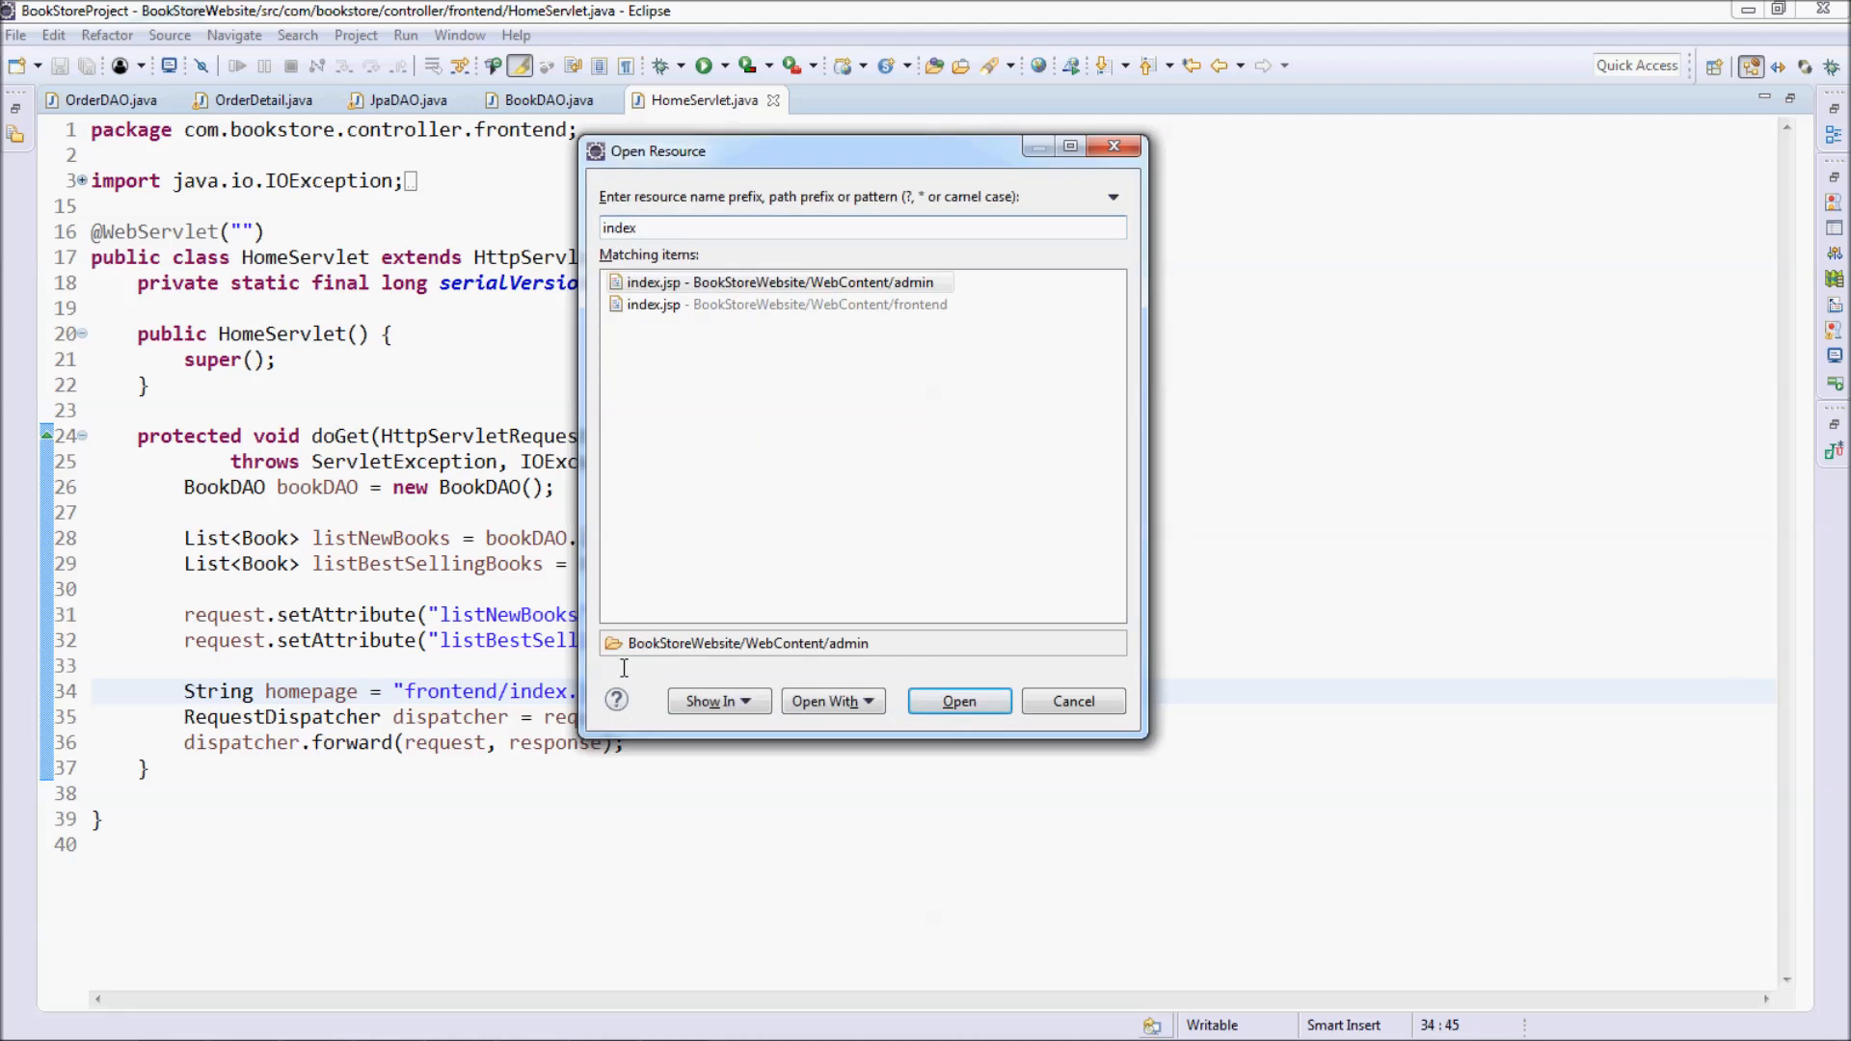
pyautogui.click(785, 305)
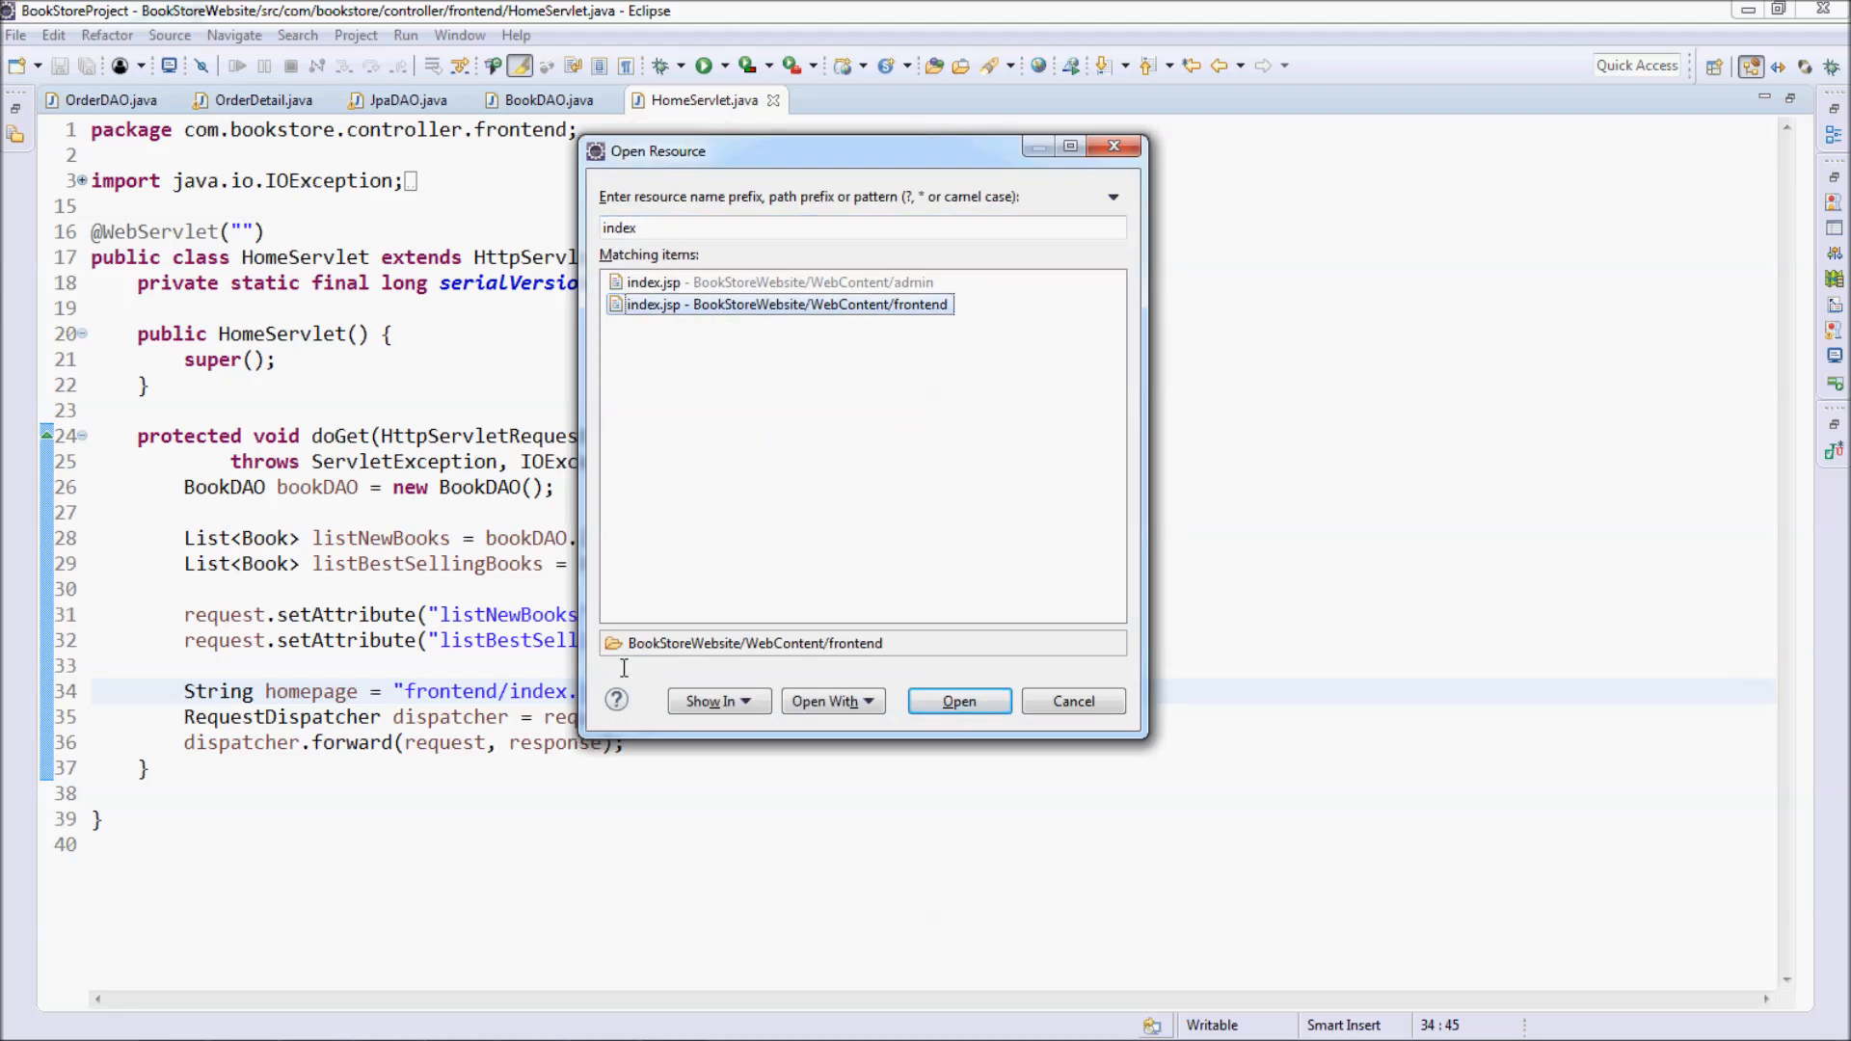
pyautogui.click(958, 702)
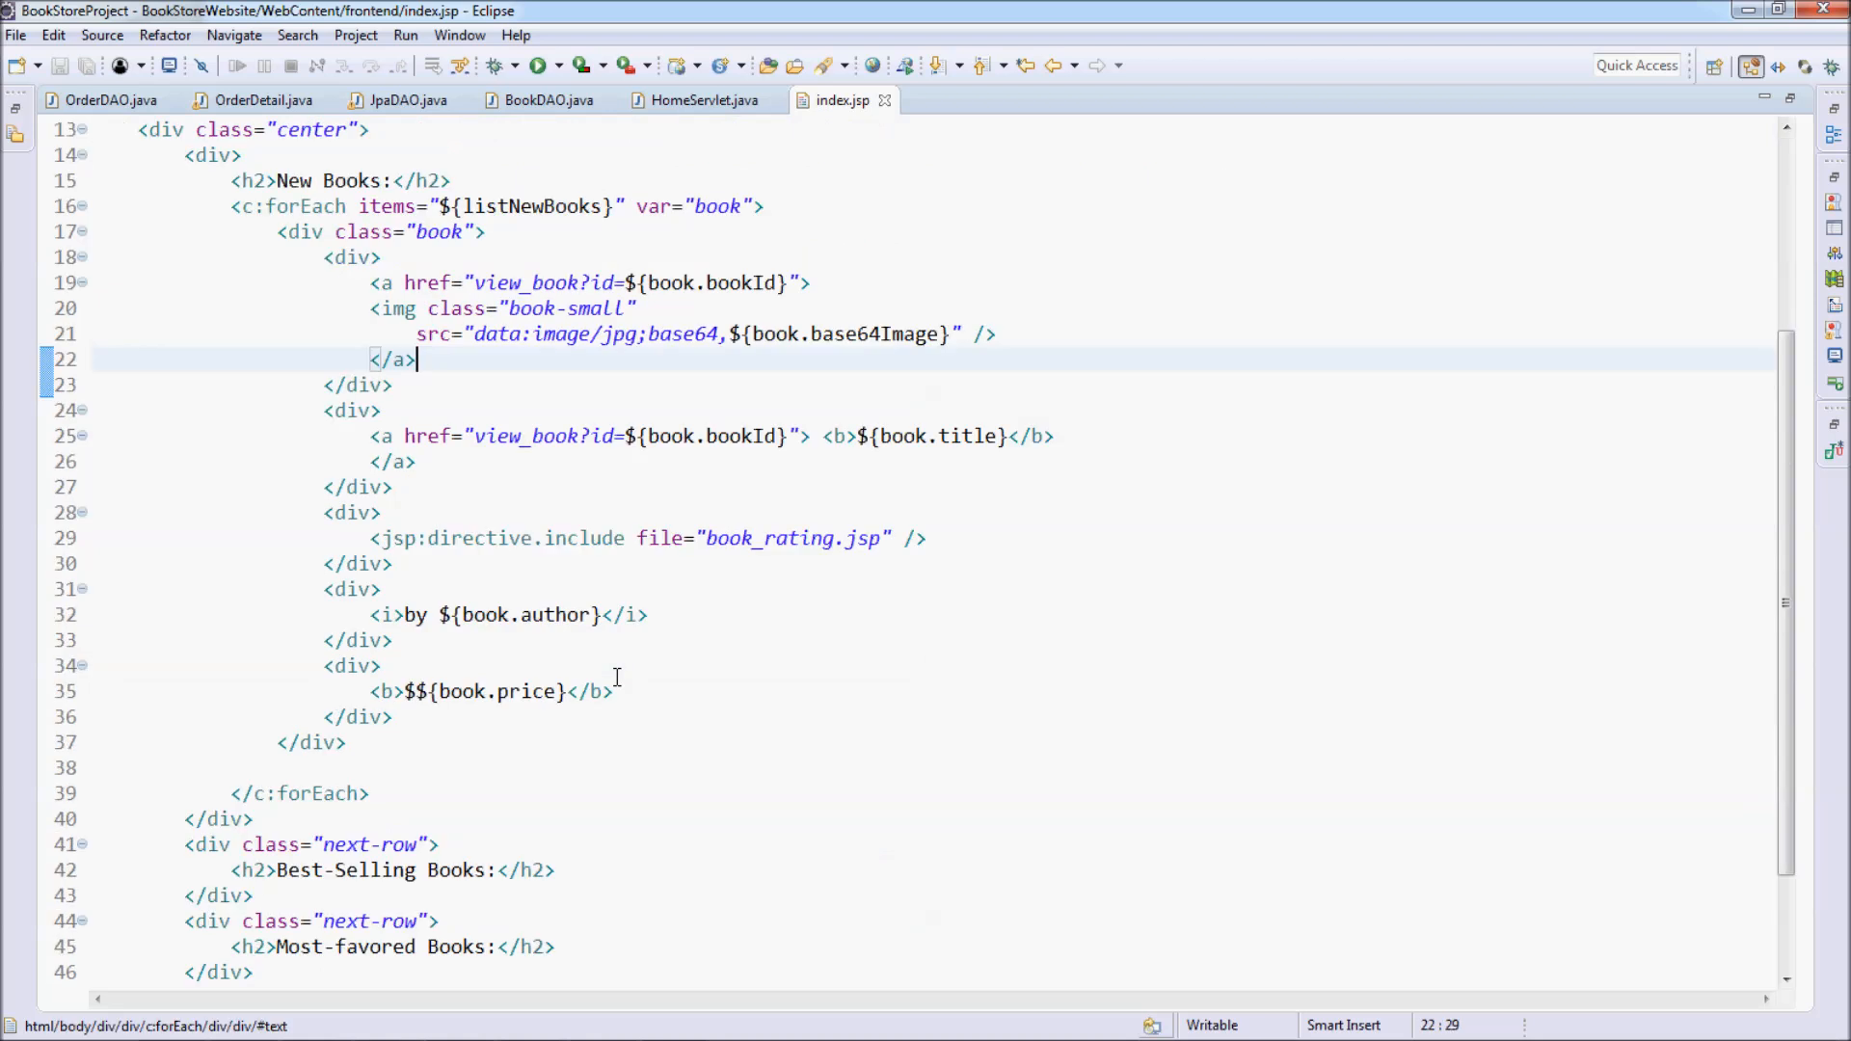
pyautogui.scroll(-3)
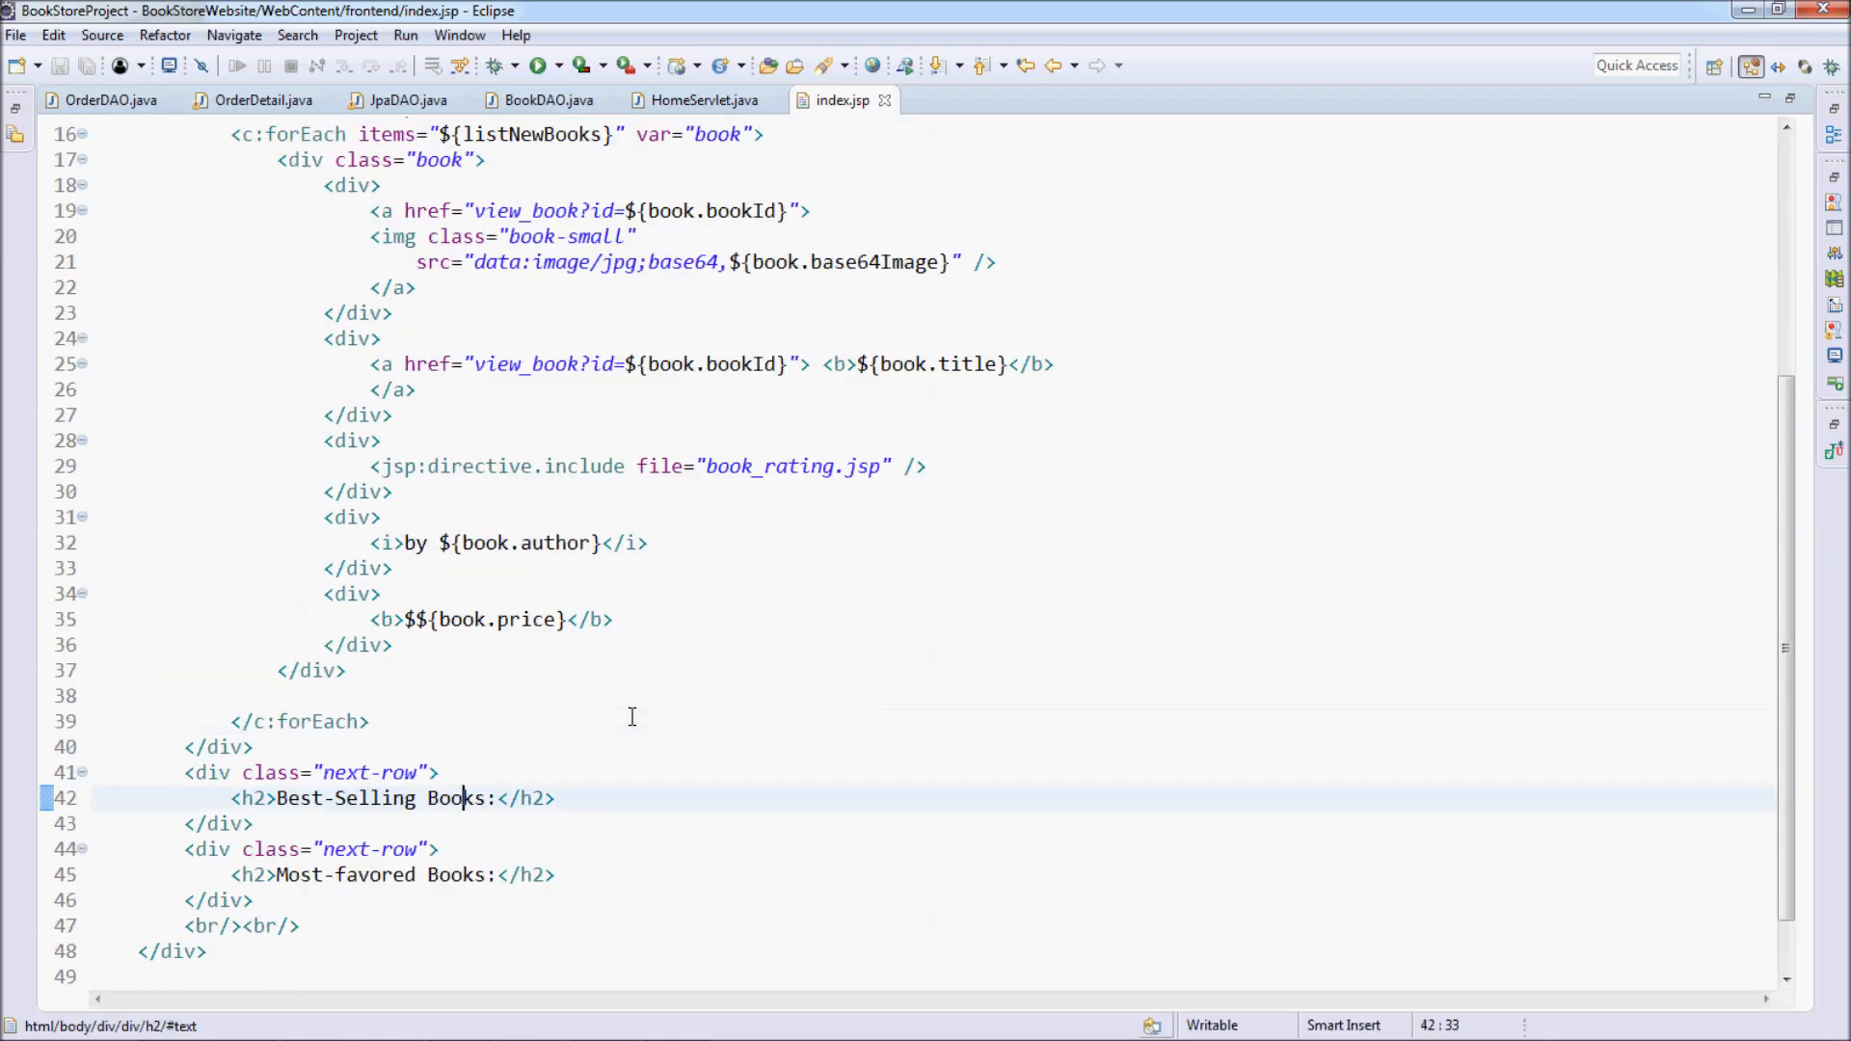
pyautogui.scroll(3)
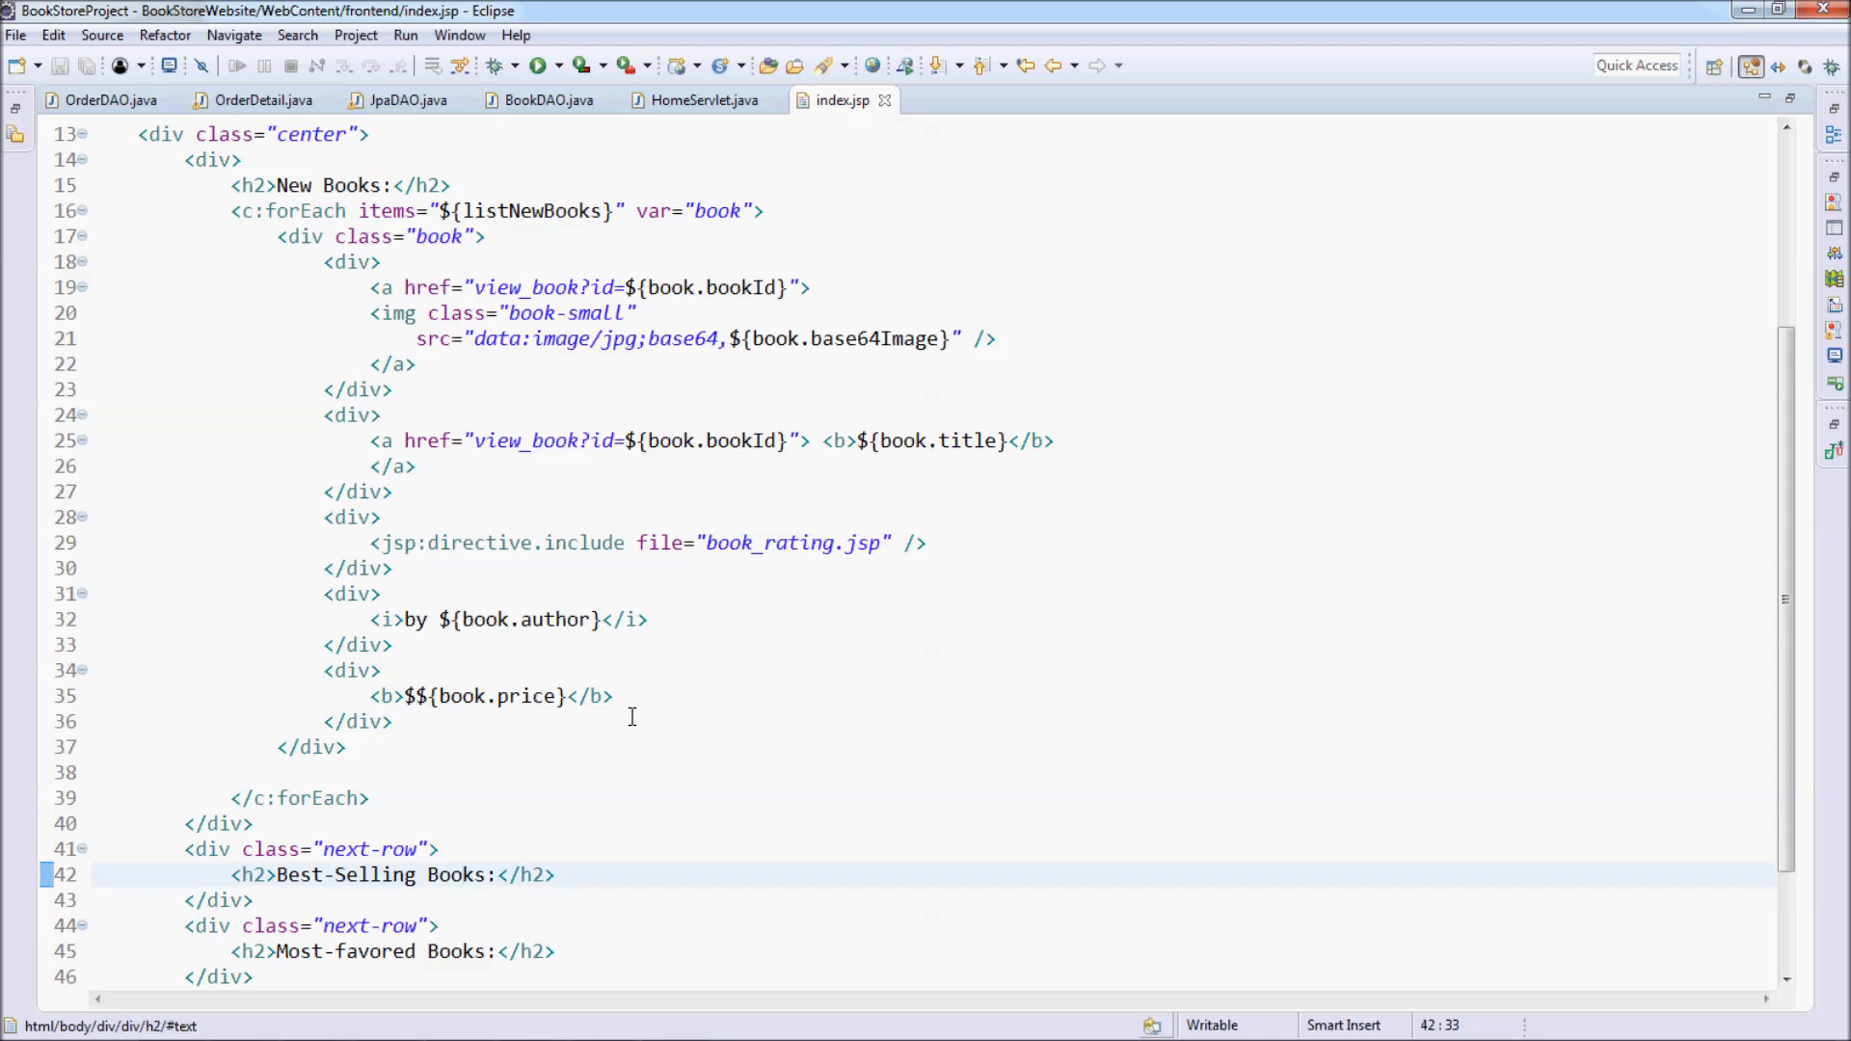